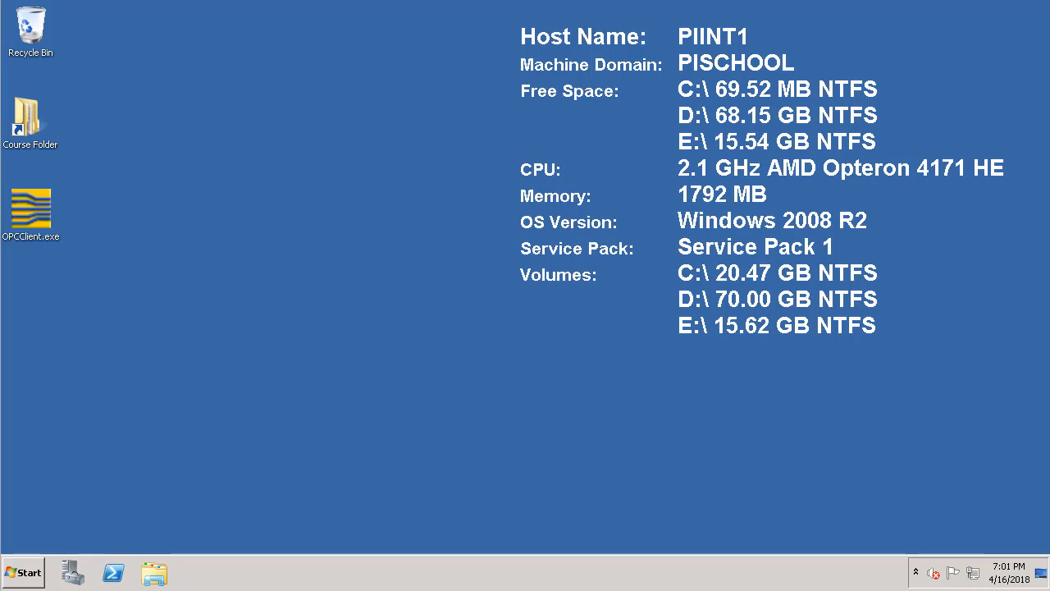
{"action": "mouse_move", "coordinate": [409, 72]}
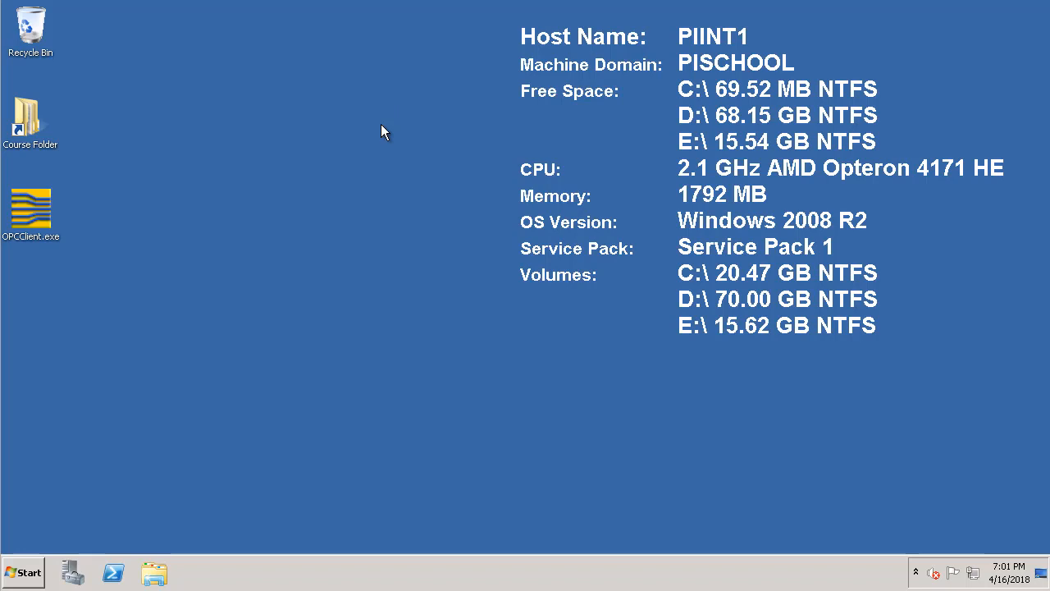
{"action": "mouse_move", "coordinate": [385, 131]}
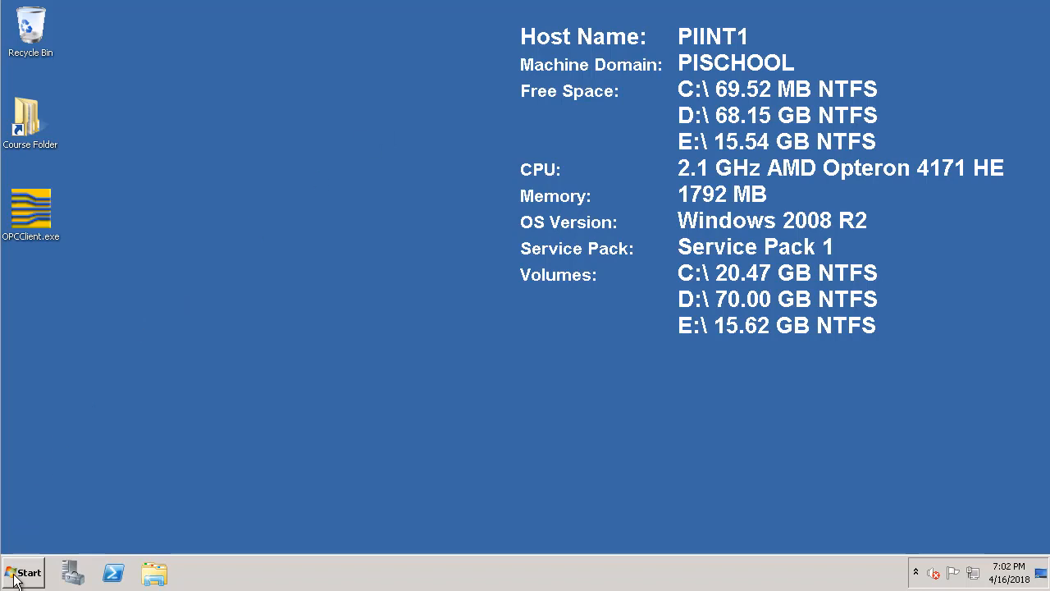
Expand the PI System folder under Start > All Programs to list its PI tools.
{"action": "left_click", "coordinate": [22, 569]}
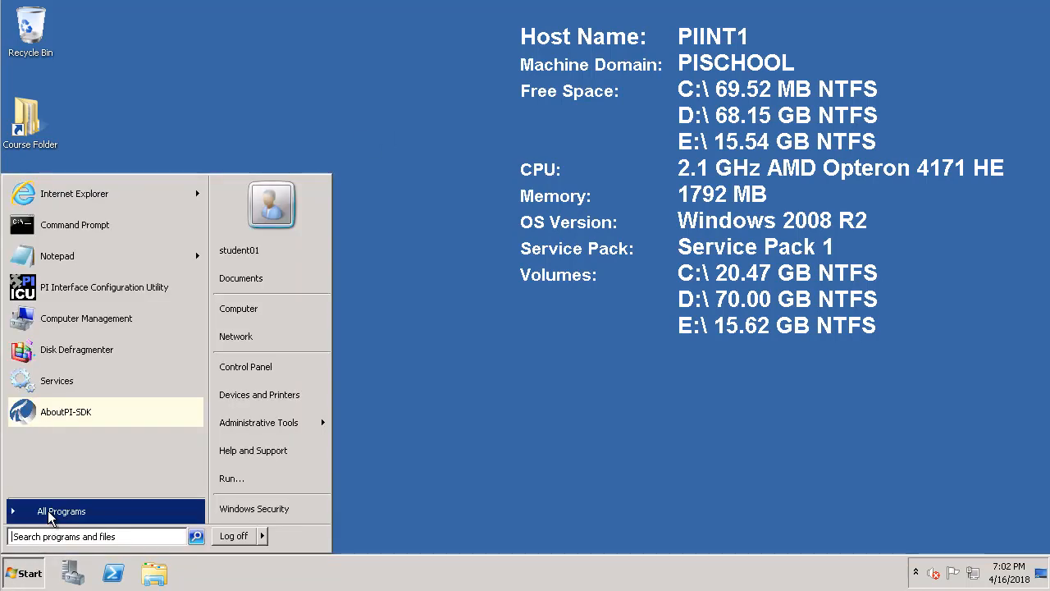
{"action": "left_click", "coordinate": [61, 511]}
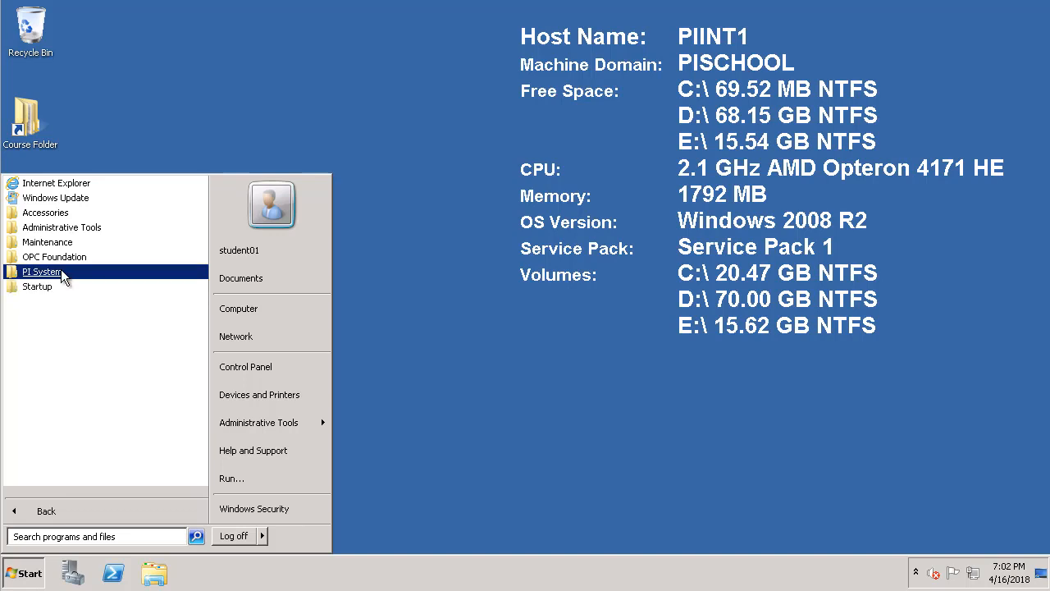
{"action": "left_click", "coordinate": [43, 270]}
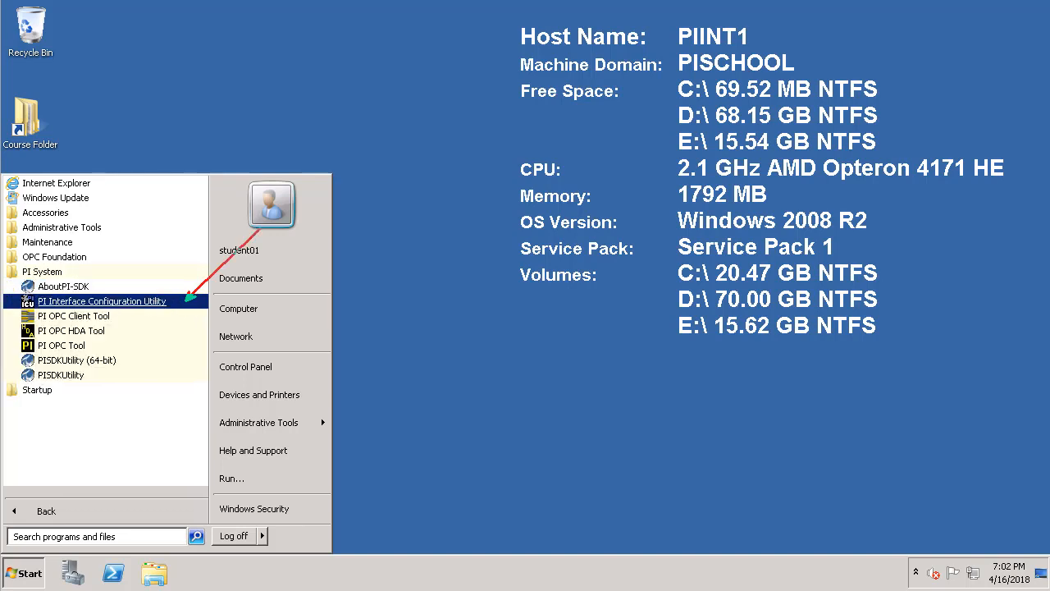
Launch PI ICU, load opcint_ReadOnly1 -> PISRV1 and stop its service.
{"action": "left_click", "coordinate": [102, 302]}
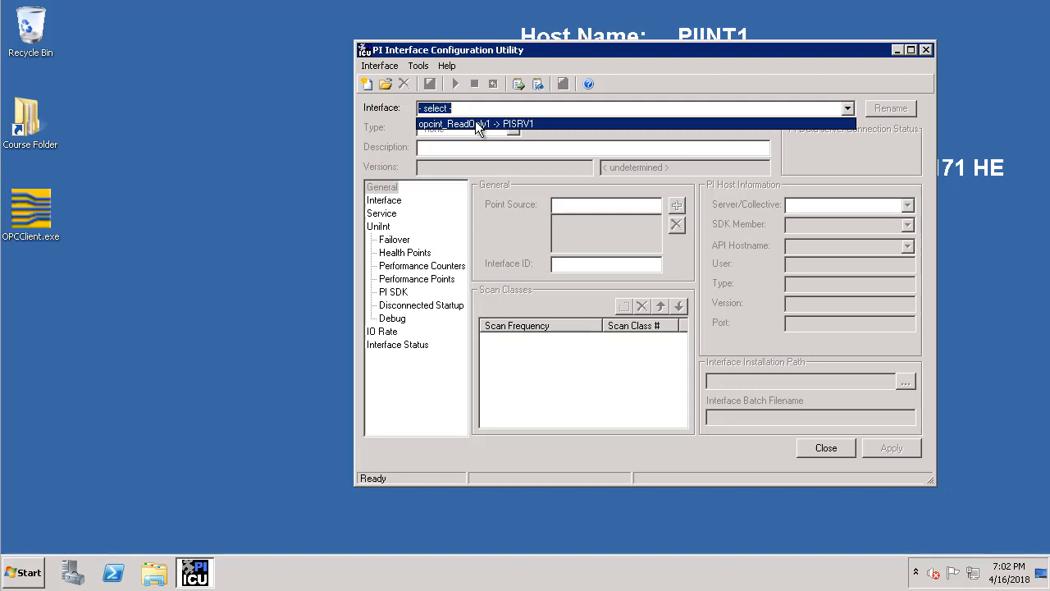
{"action": "left_click", "coordinate": [476, 123]}
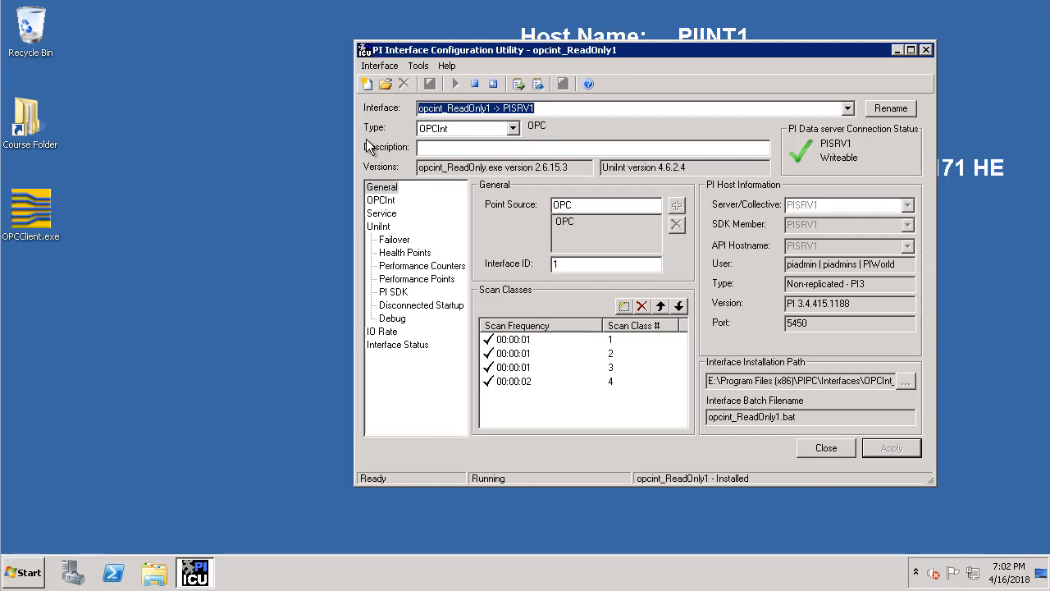
{"action": "mouse_move", "coordinate": [486, 82]}
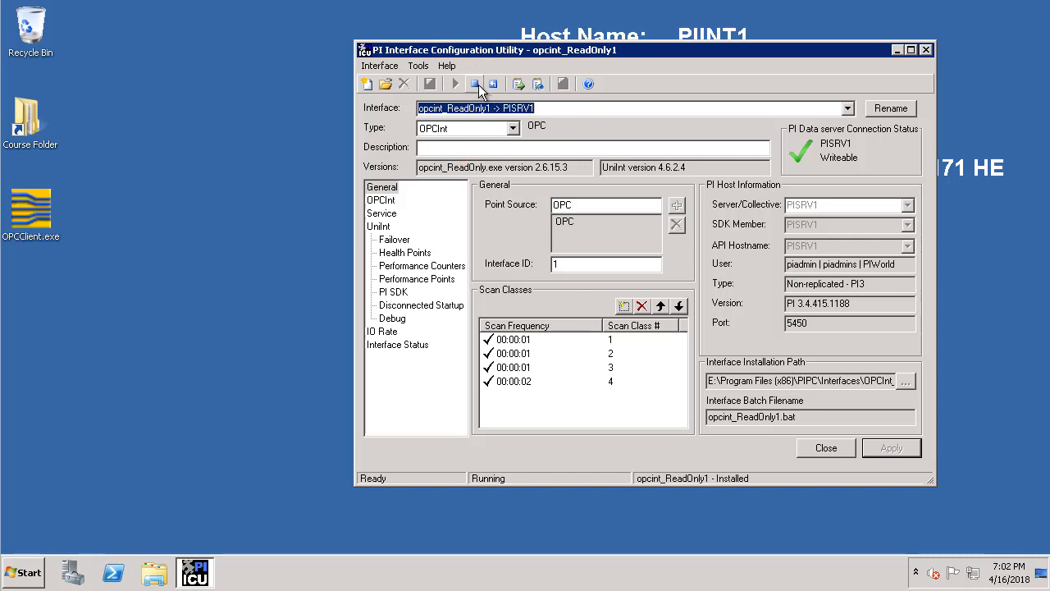
{"action": "left_click", "coordinate": [476, 84]}
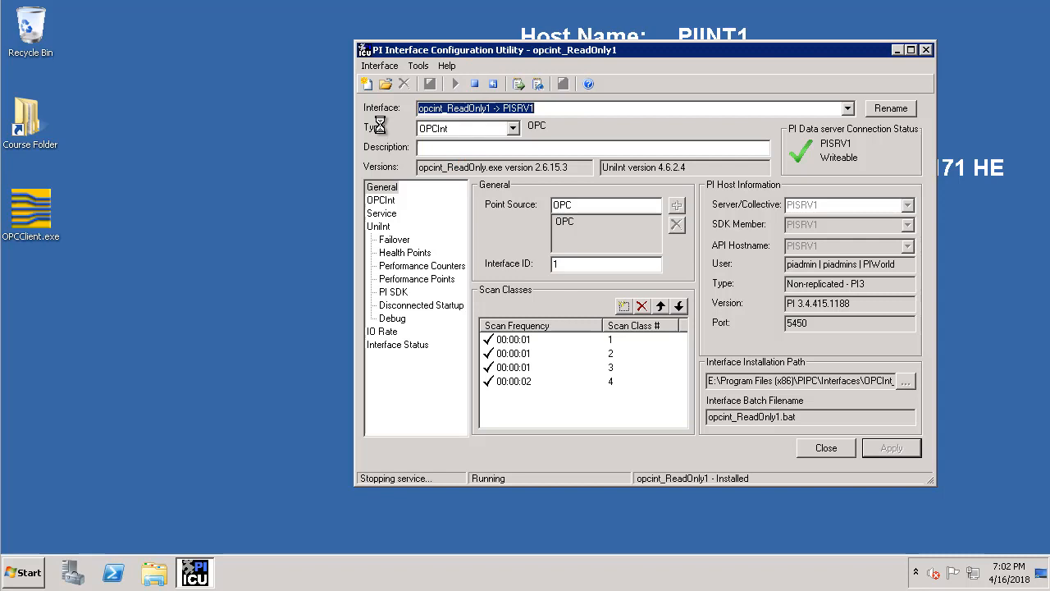
{"action": "mouse_move", "coordinate": [381, 131]}
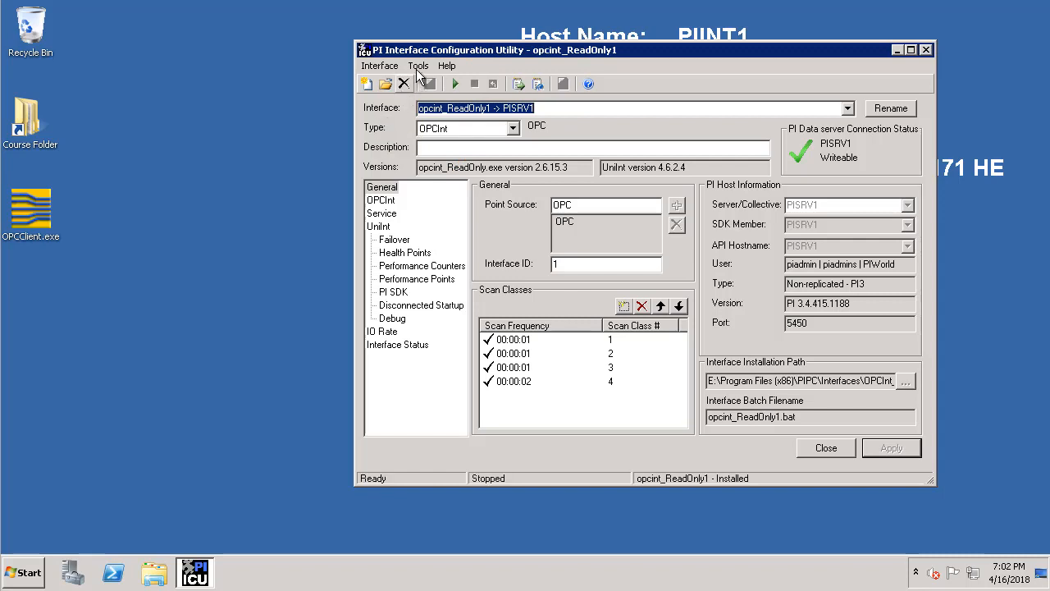
Start Tools > Buffering and agree to configure the PI Buffer Subsystem now.
{"action": "left_click", "coordinate": [417, 66]}
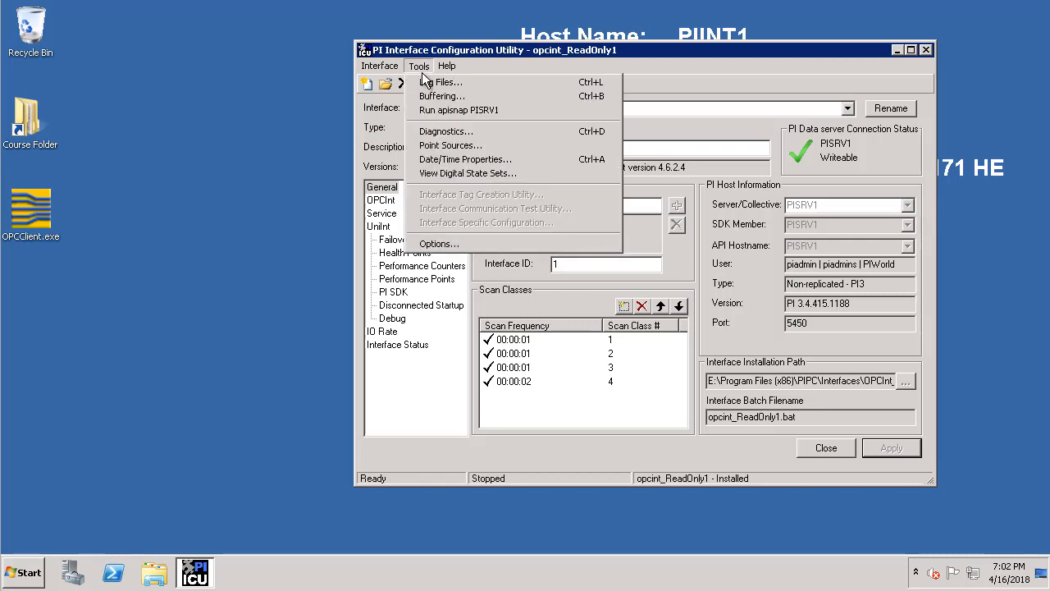
{"action": "mouse_move", "coordinate": [449, 95]}
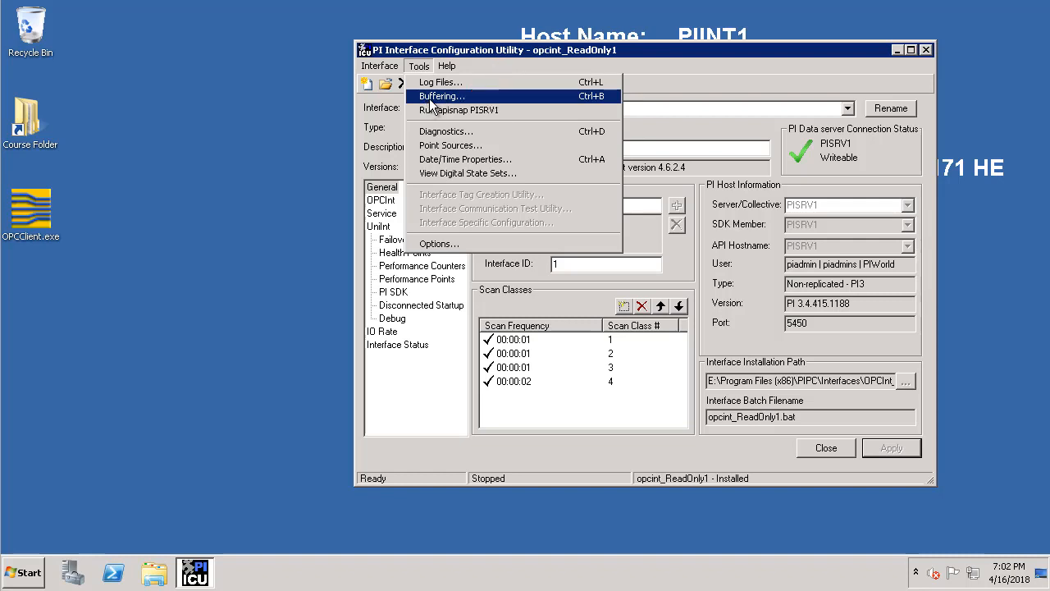
{"action": "left_click", "coordinate": [430, 95]}
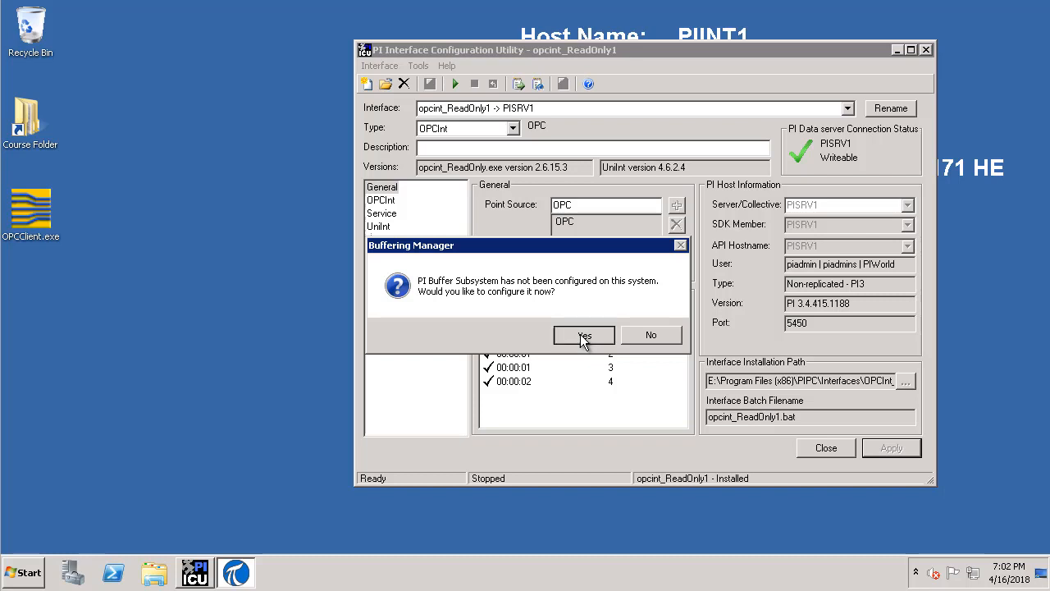
{"action": "left_click", "coordinate": [584, 334]}
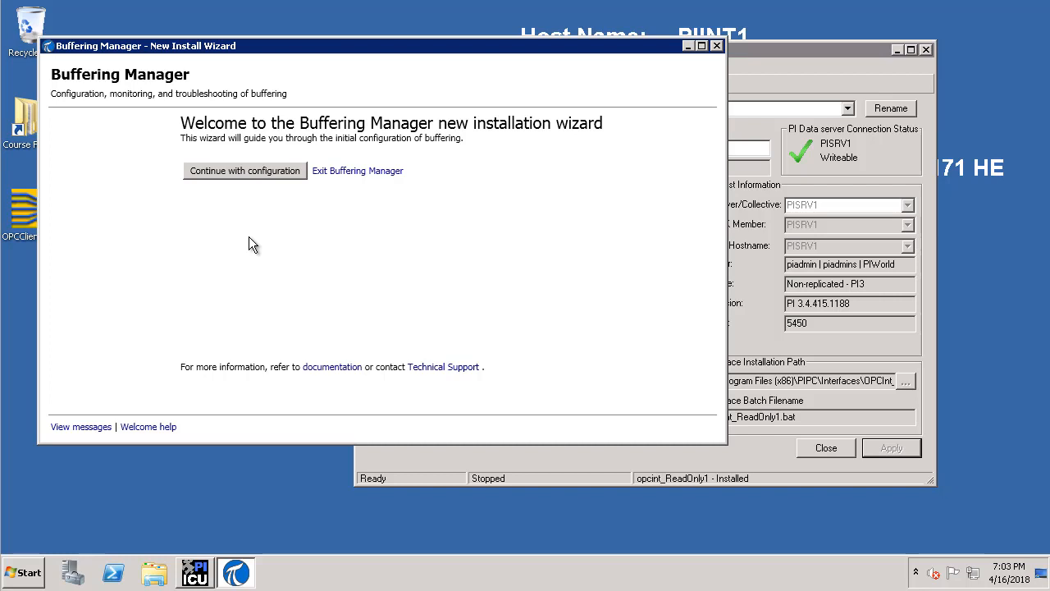
{"action": "mouse_move", "coordinate": [263, 163]}
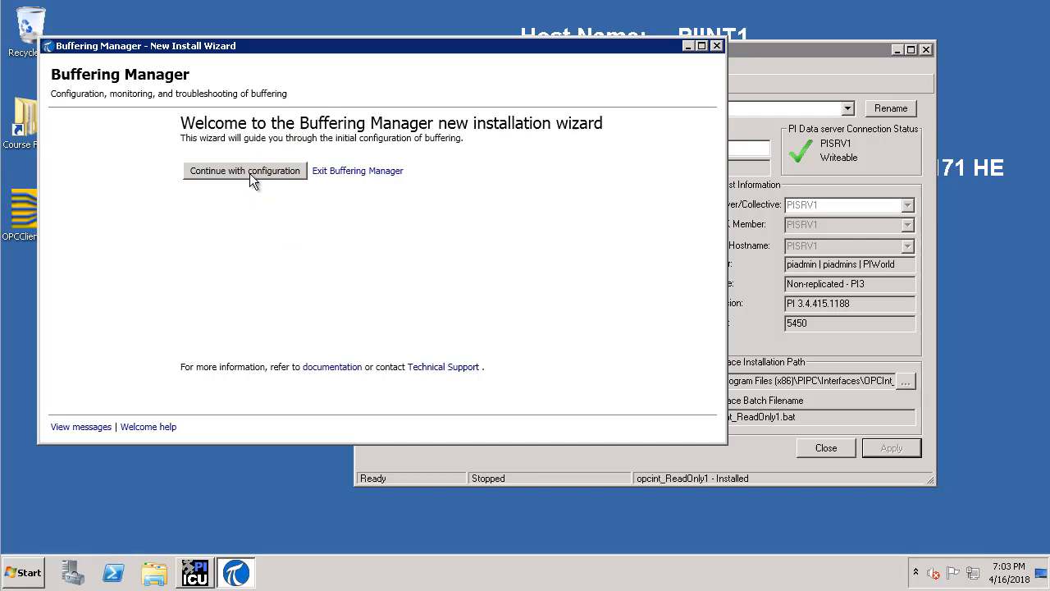
Continue the wizard, mark PISRV1 for buffering and advance to PI Data Archive Security.
{"action": "left_click", "coordinate": [245, 171]}
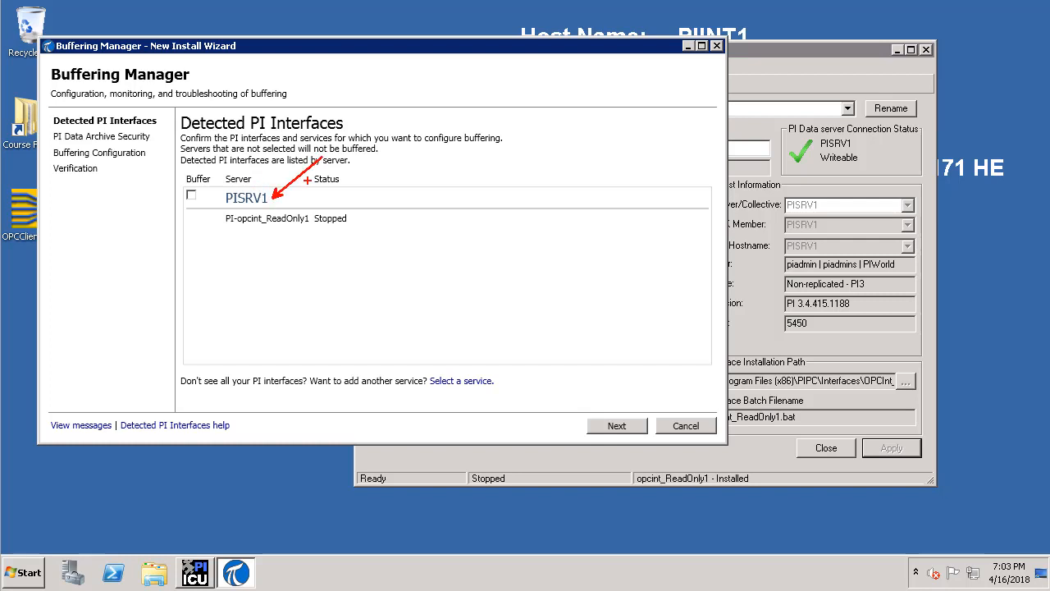
{"action": "mouse_move", "coordinate": [282, 197]}
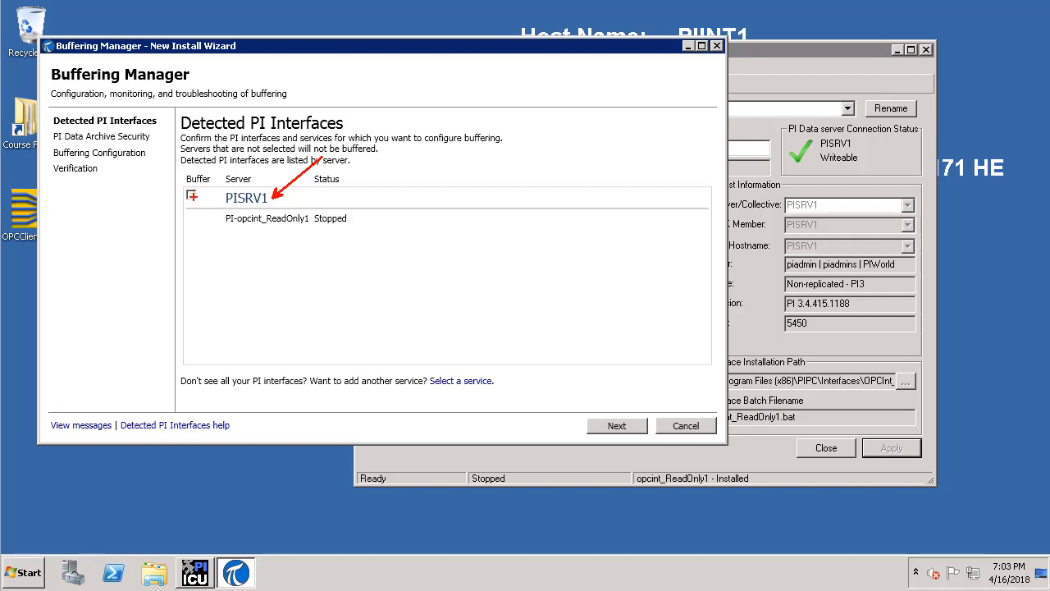
{"action": "left_click", "coordinate": [192, 197]}
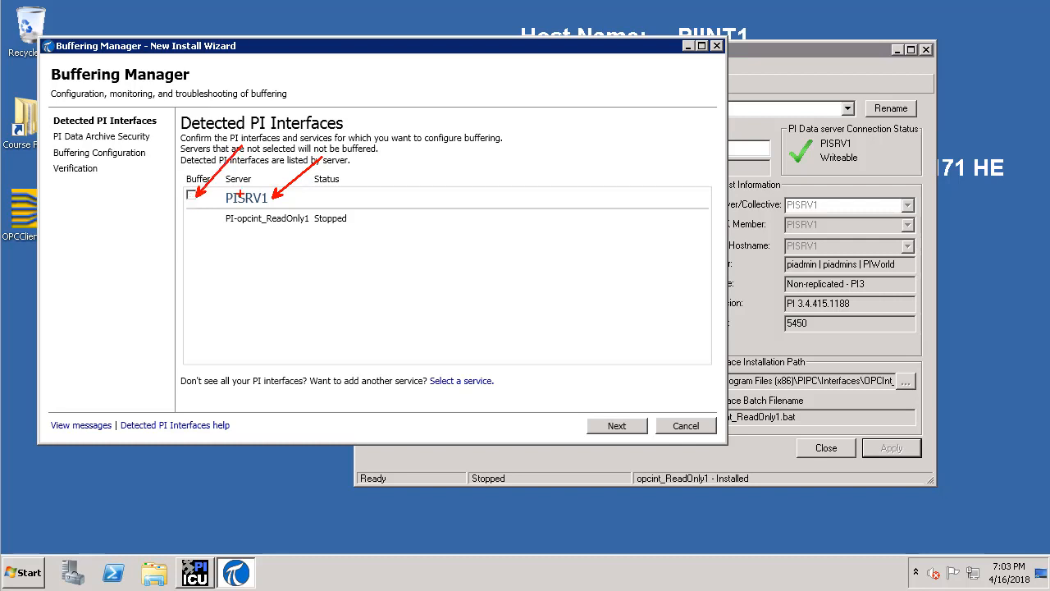
{"action": "left_click", "coordinate": [192, 197]}
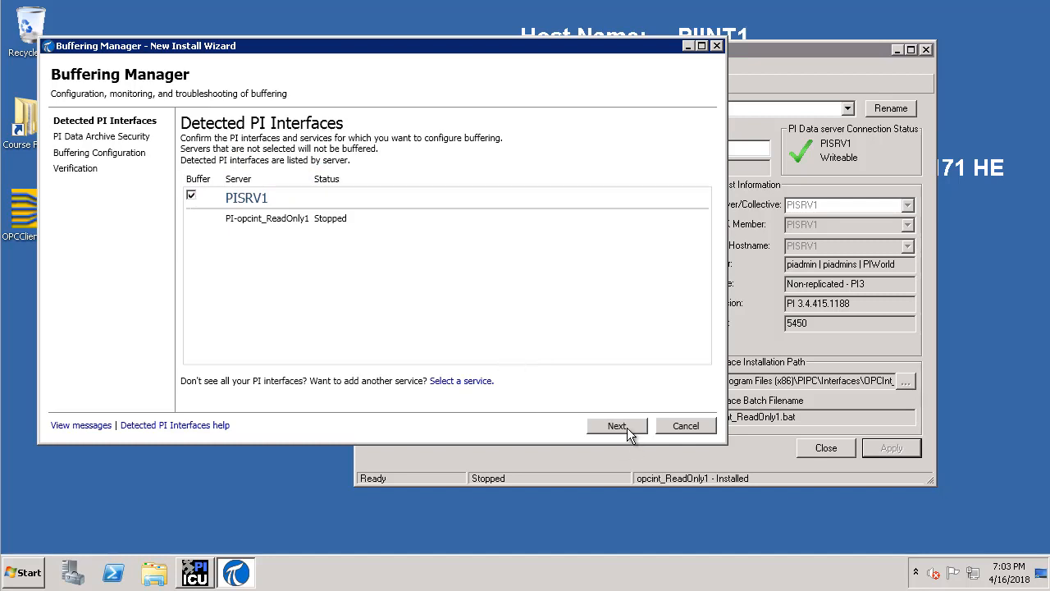
{"action": "left_click", "coordinate": [616, 425]}
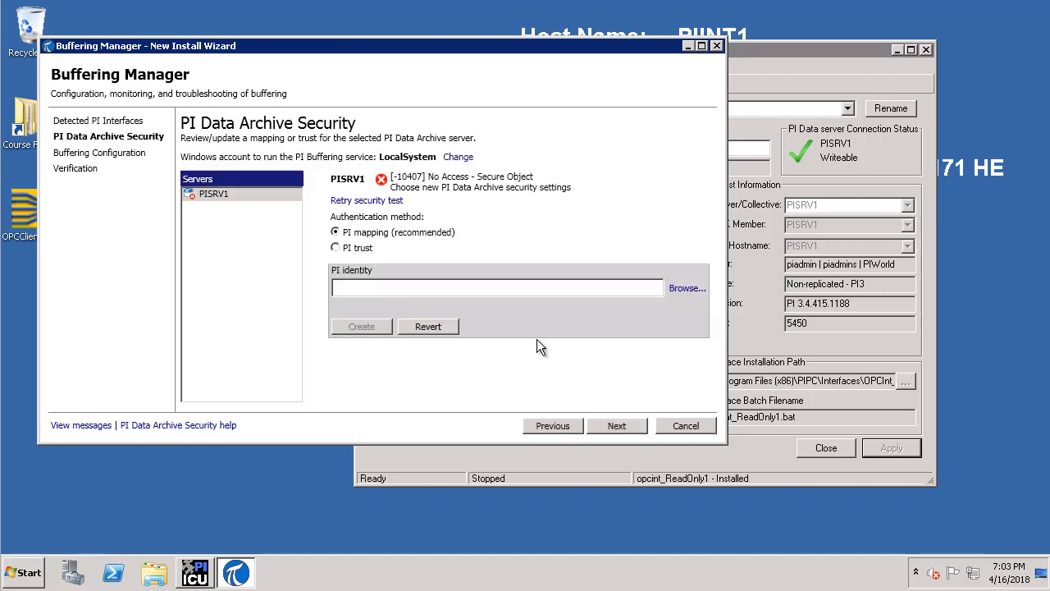
{"action": "mouse_move", "coordinate": [361, 371]}
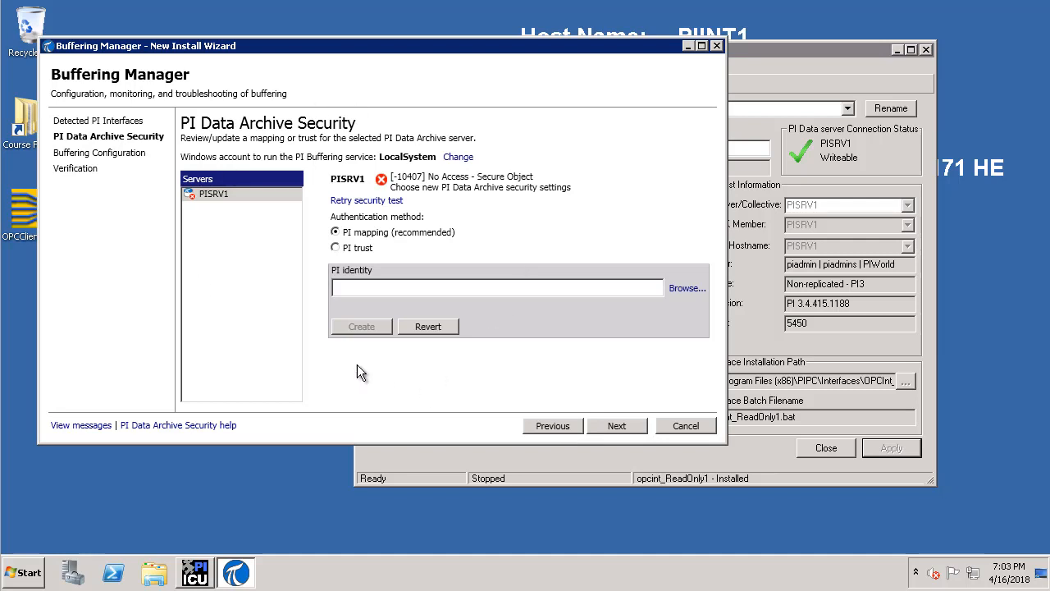
{"action": "mouse_move", "coordinate": [282, 244]}
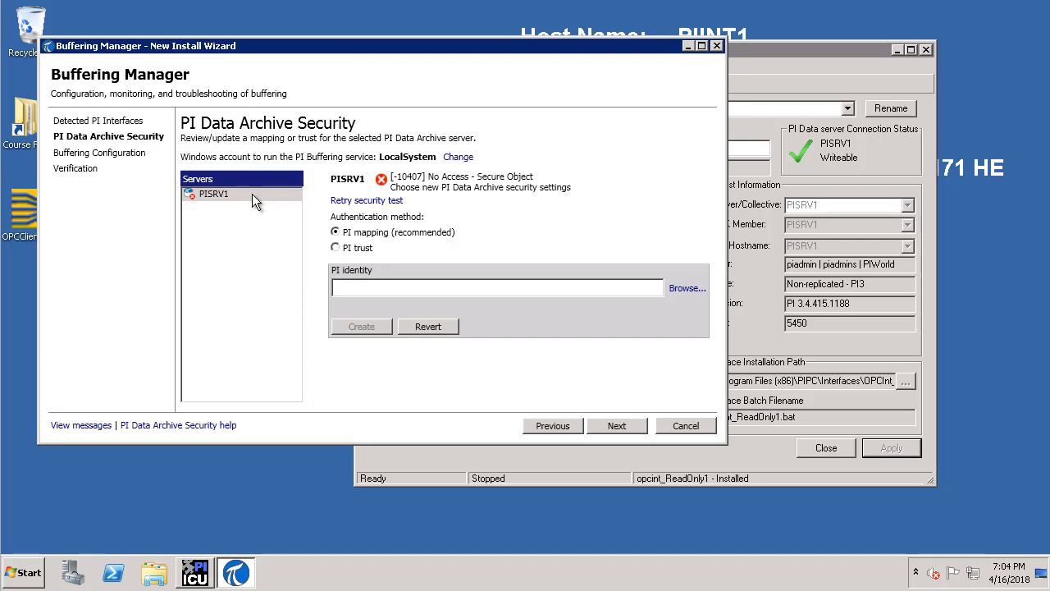
{"action": "mouse_move", "coordinate": [387, 163]}
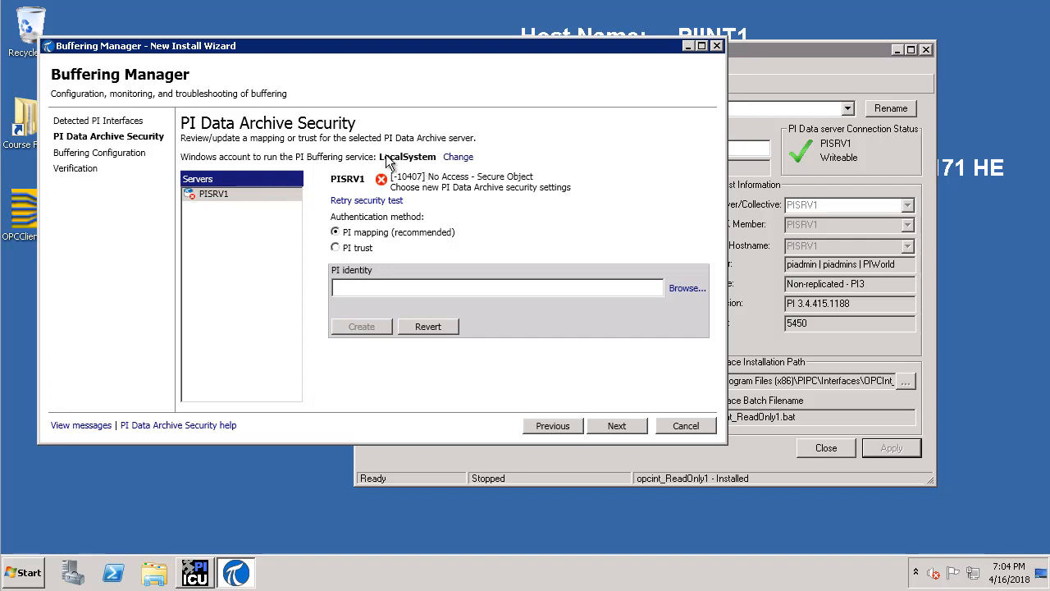
{"action": "mouse_move", "coordinate": [400, 179]}
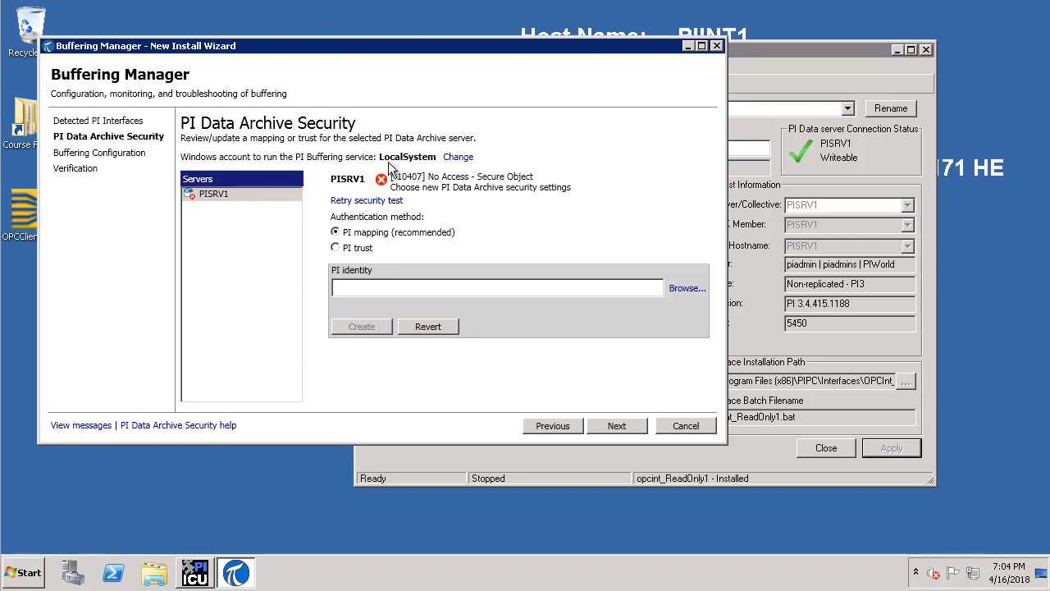
{"action": "mouse_move", "coordinate": [406, 156]}
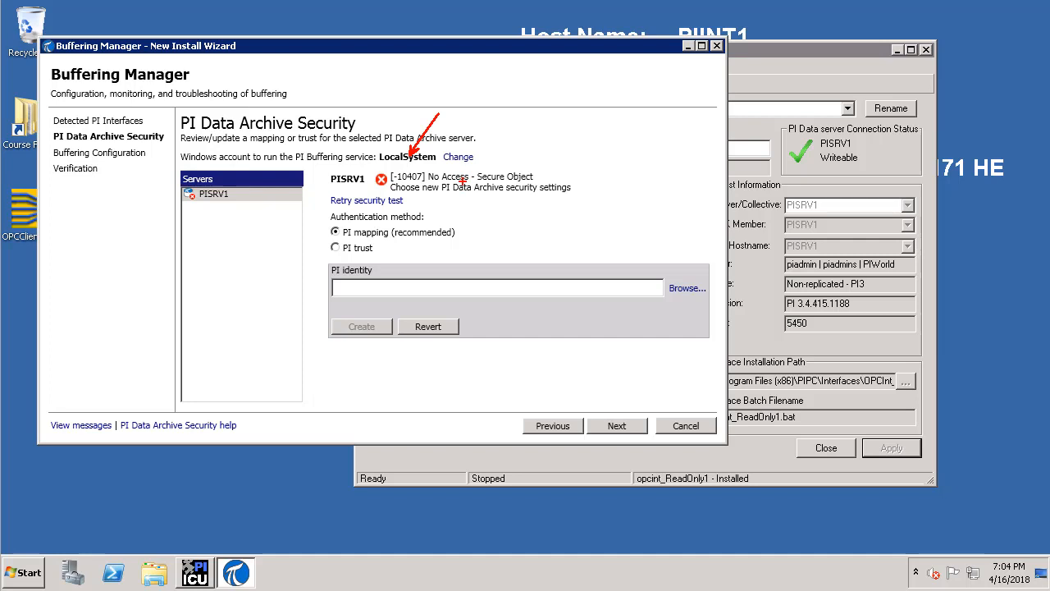
{"action": "mouse_move", "coordinate": [459, 168]}
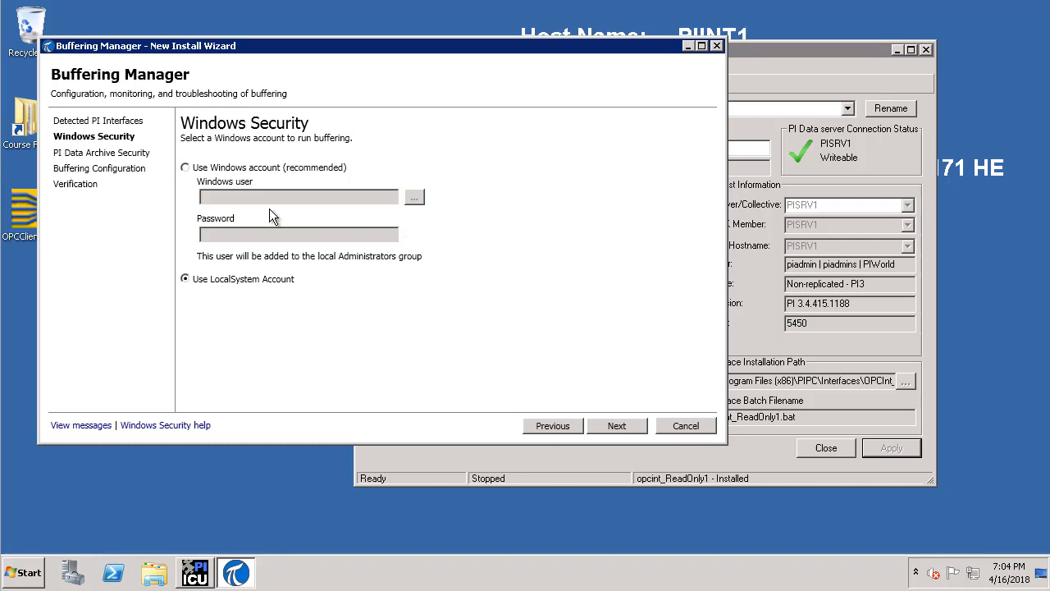
{"action": "mouse_move", "coordinate": [344, 172]}
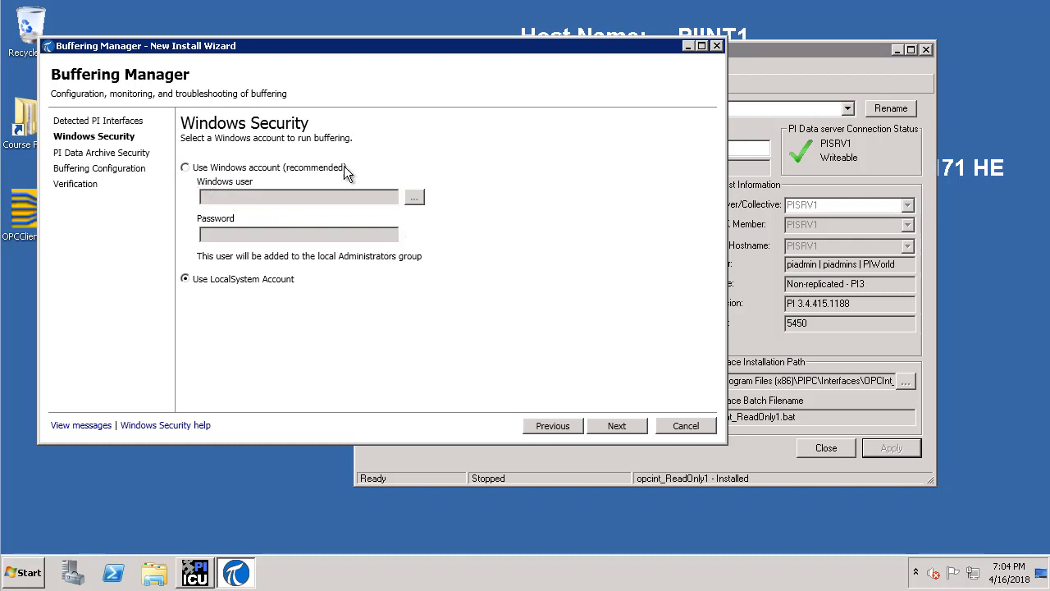
{"action": "mouse_move", "coordinate": [368, 176]}
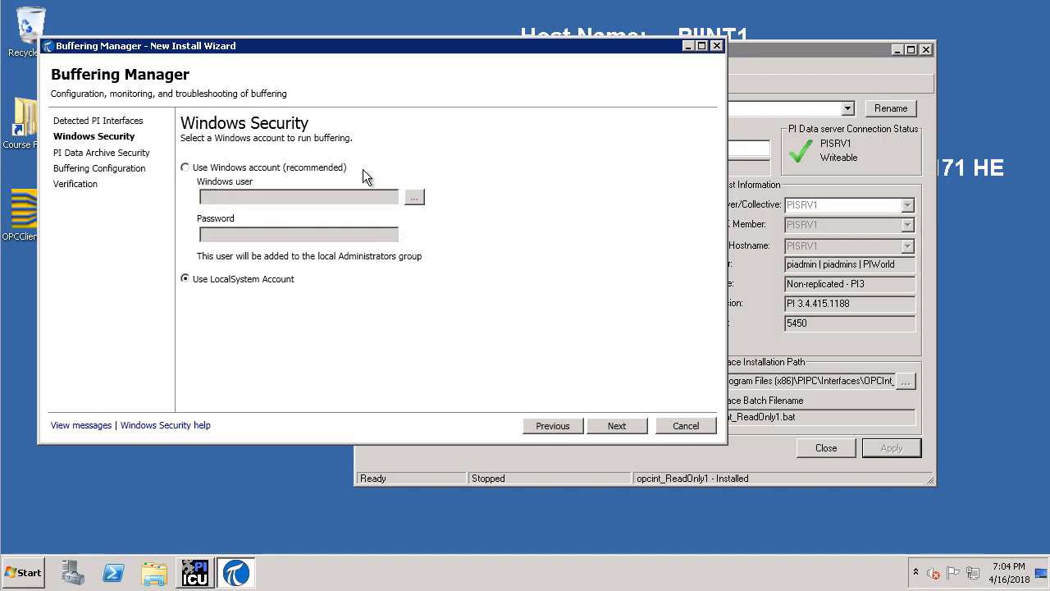
Choose 'Use Windows account (recommended)' and browse for the account to run buffering.
{"action": "left_click", "coordinate": [185, 167]}
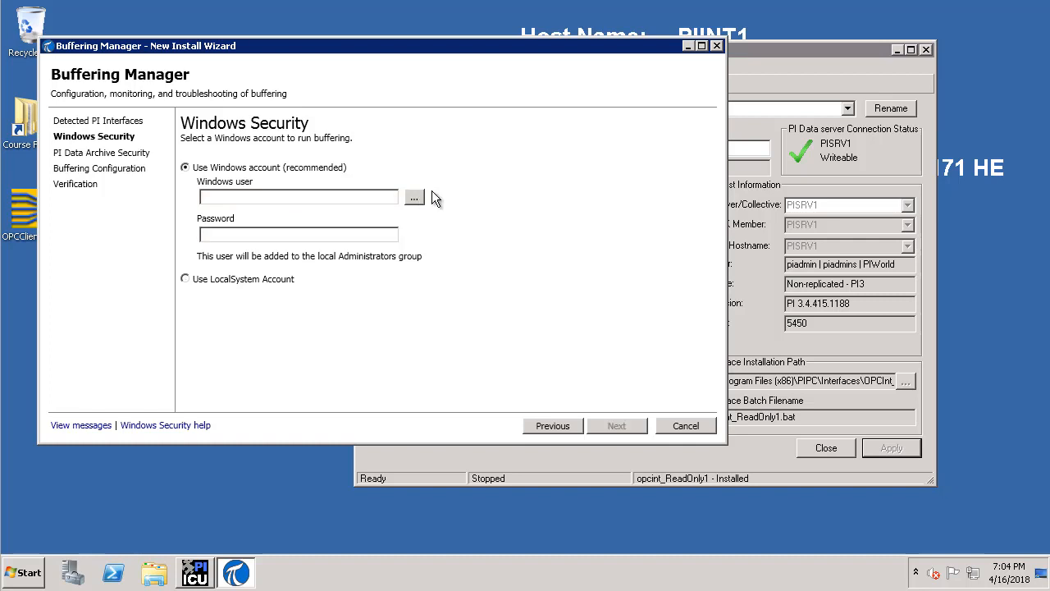
{"action": "mouse_move", "coordinate": [420, 212]}
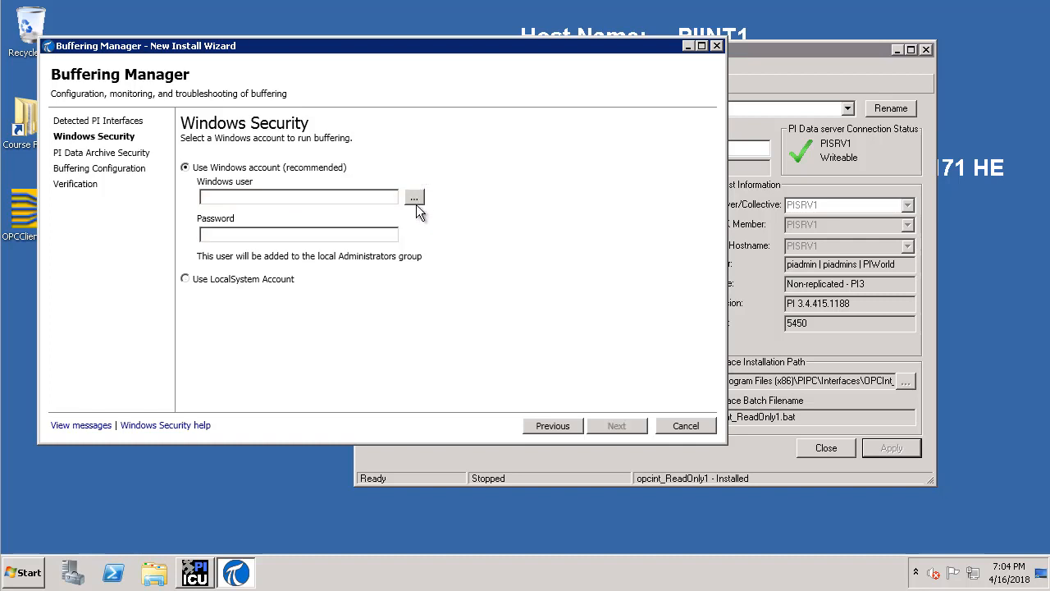
{"action": "left_click", "coordinate": [413, 197]}
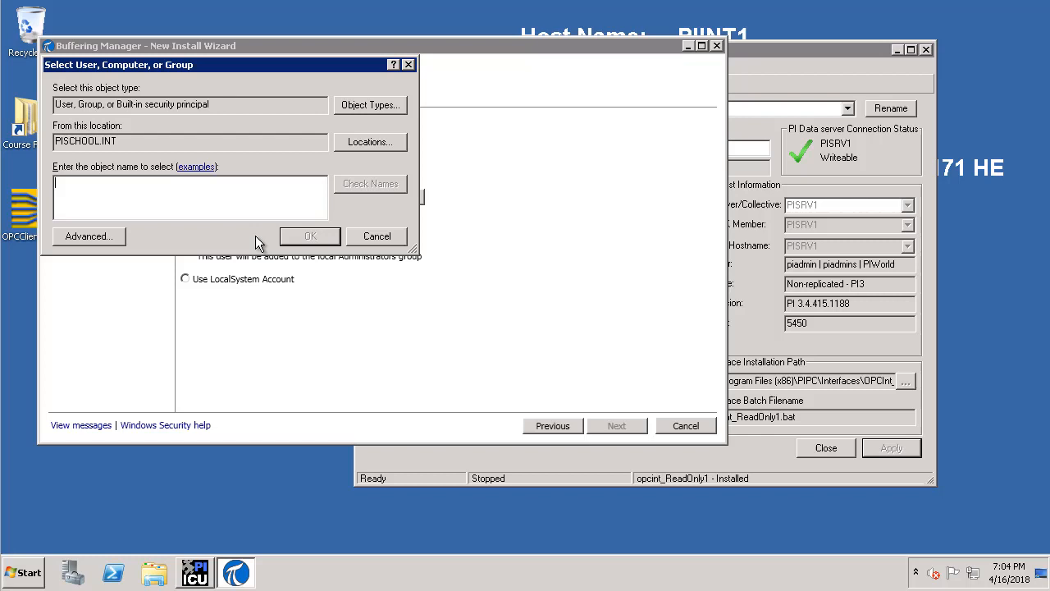
Resolve 'pi' to PIBufferServiceAccount in PISCHOOL.INT, confirm it and advance to PI Data Archive Security.
{"action": "double_click", "coordinate": [85, 141]}
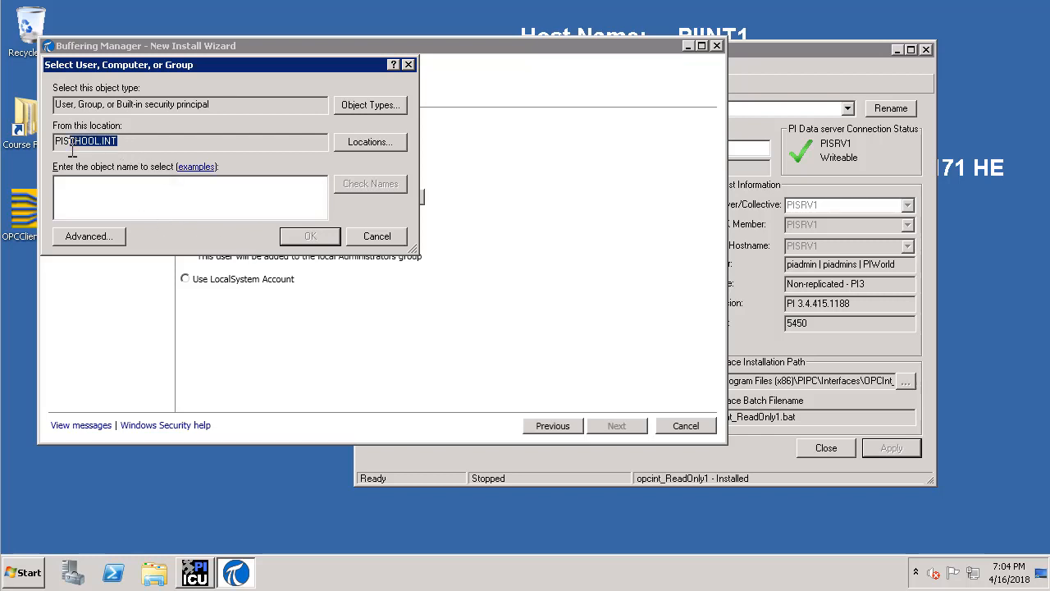
{"action": "left_click", "coordinate": [120, 197]}
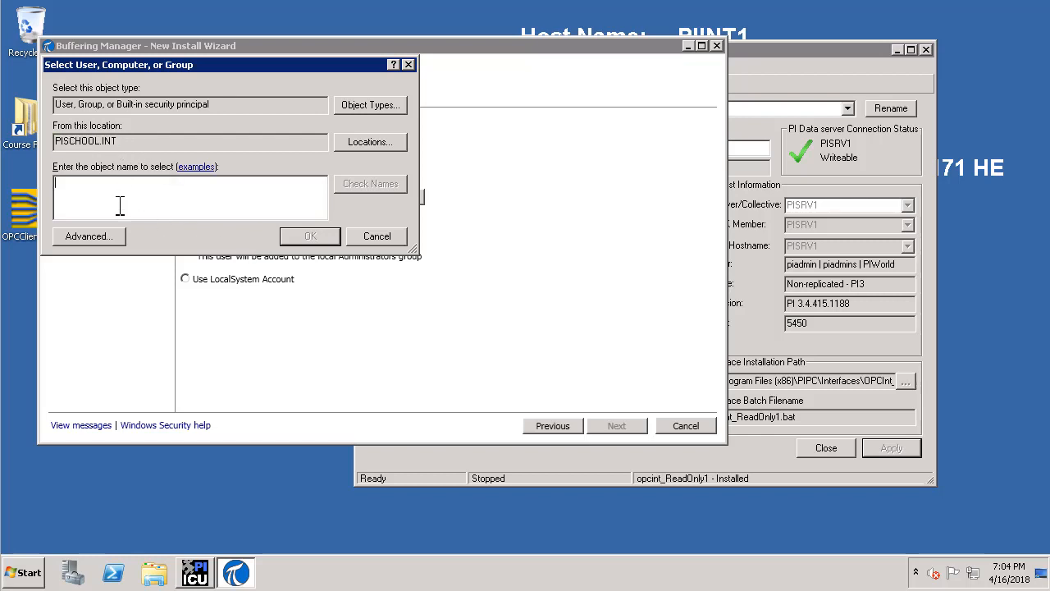
{"action": "type", "text": "pibuffer"}
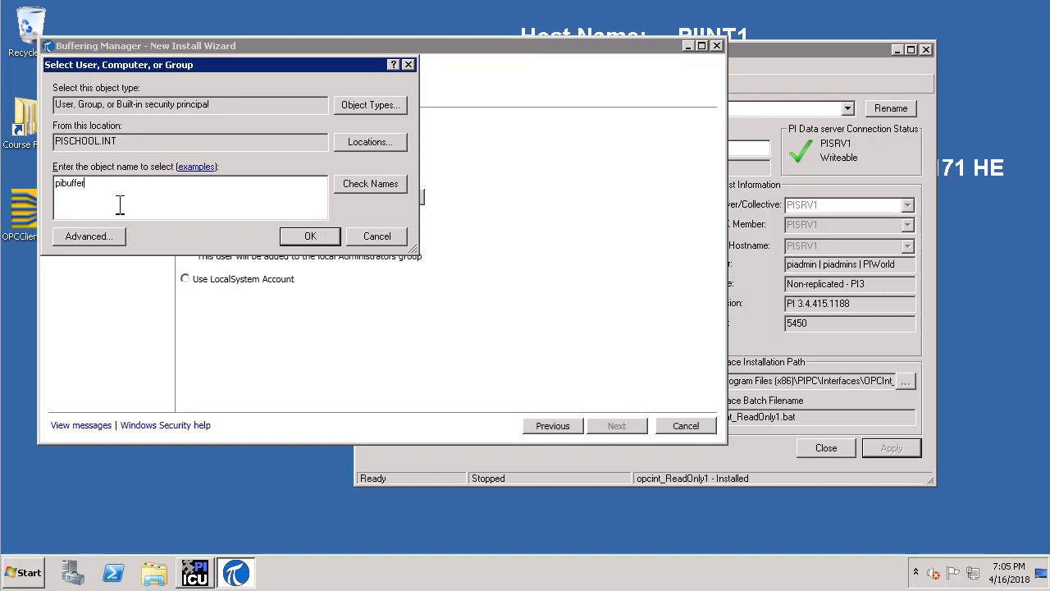
{"action": "left_click", "coordinate": [371, 184]}
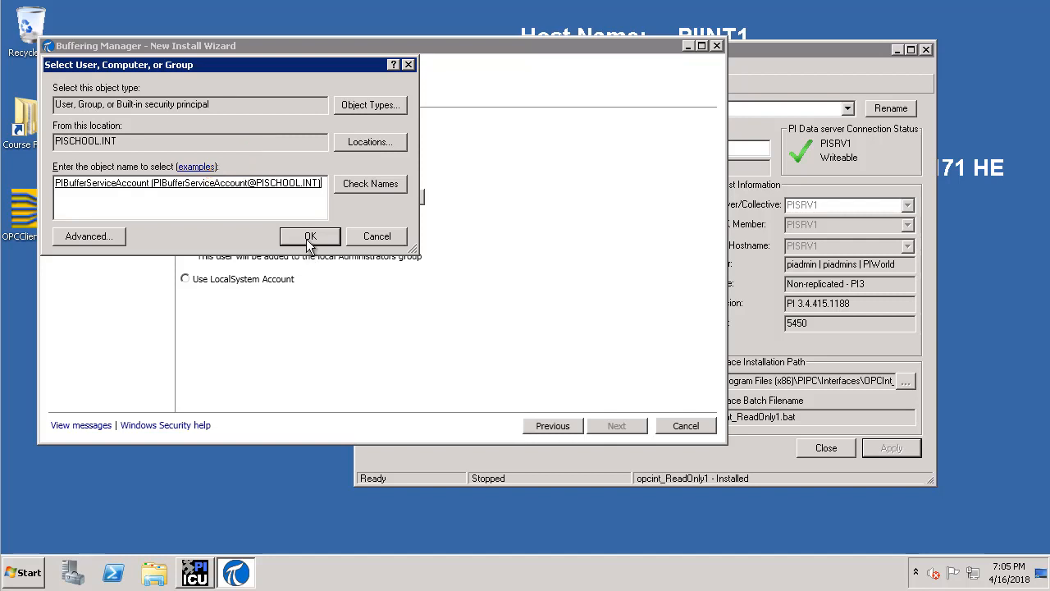
{"action": "left_click", "coordinate": [309, 236]}
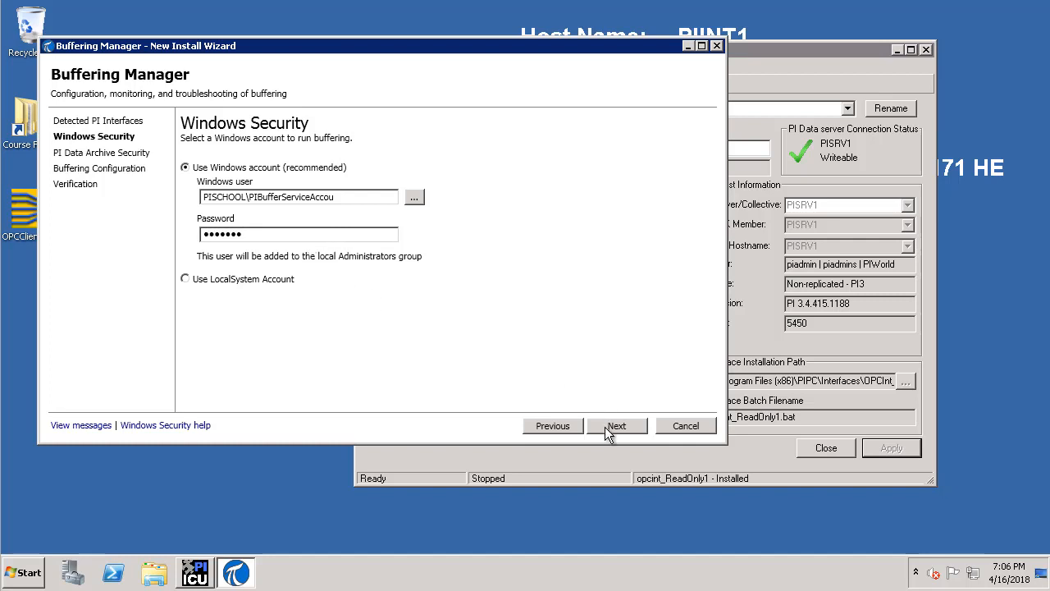
{"action": "left_click", "coordinate": [617, 427]}
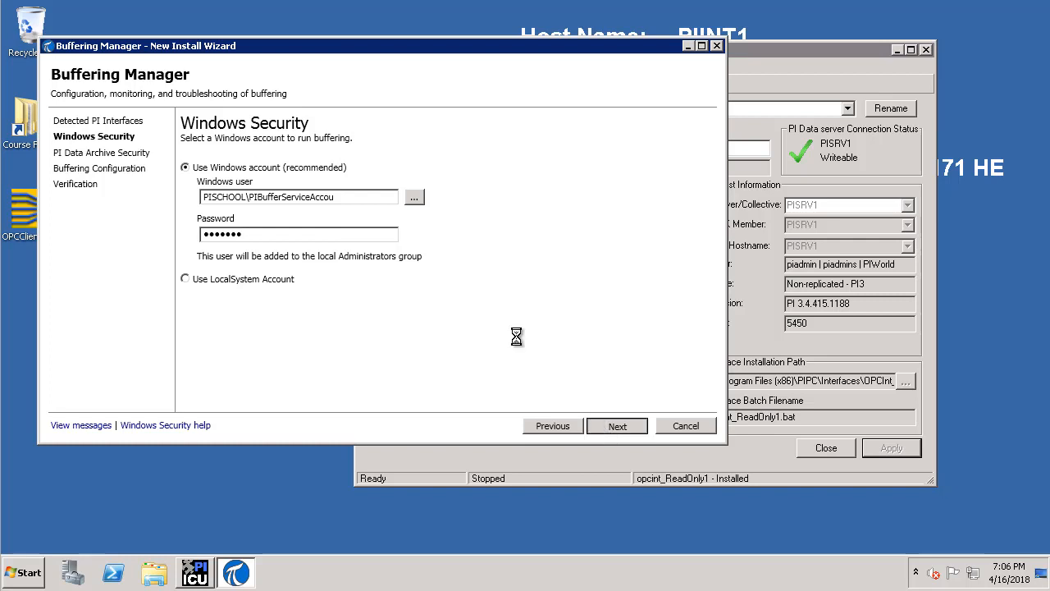
{"action": "left_click", "coordinate": [617, 426]}
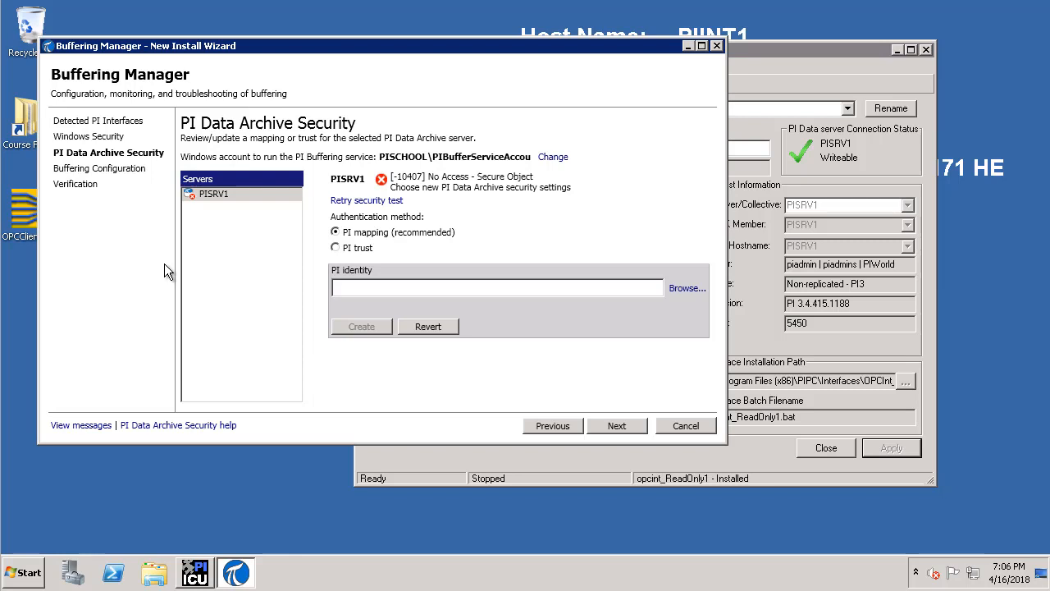
{"action": "mouse_move", "coordinate": [433, 161]}
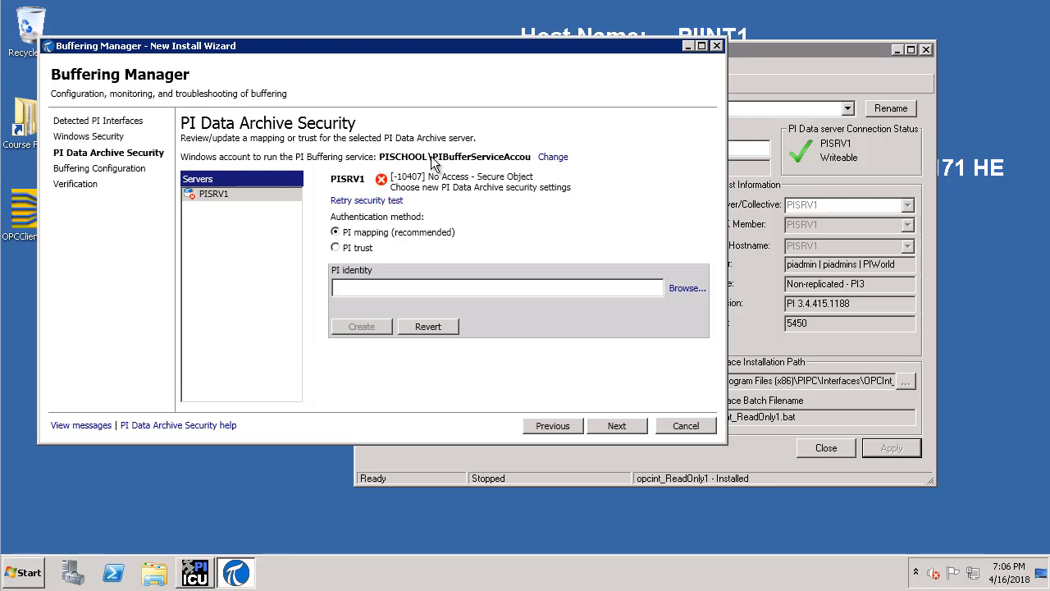
{"action": "mouse_move", "coordinate": [474, 167]}
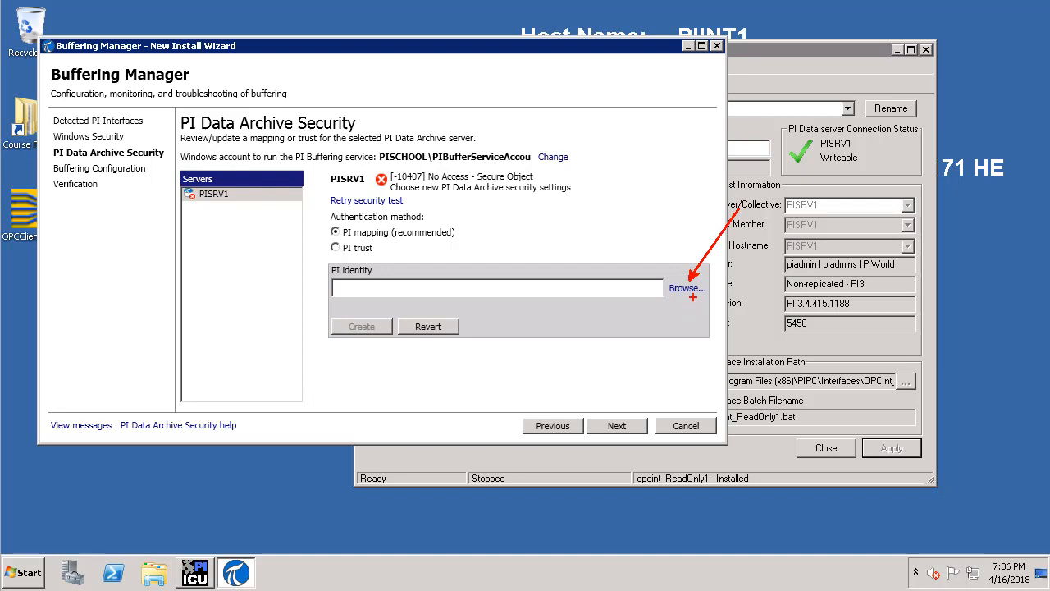
Create a PI mapping from the buffering account to the PIInterfaces_PIBufss identity on PISRV1.
{"action": "left_click", "coordinate": [686, 289]}
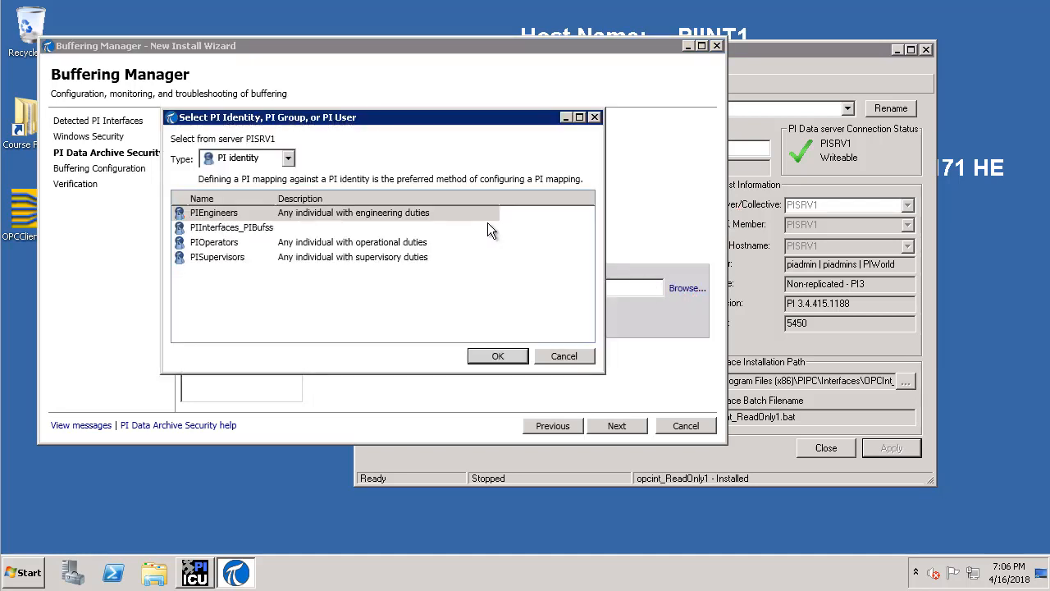
{"action": "left_click", "coordinate": [233, 226]}
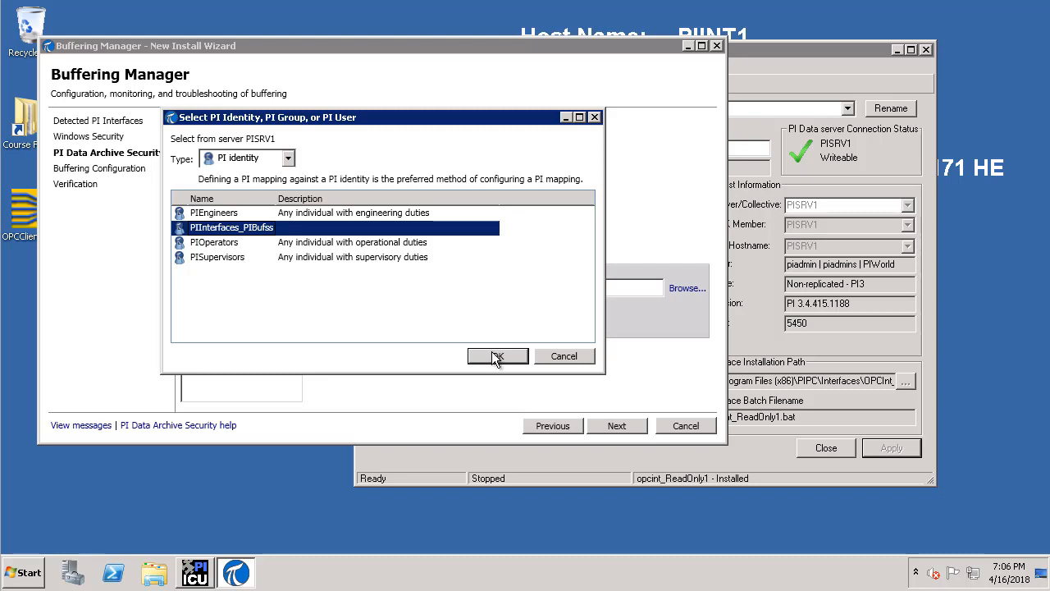
{"action": "left_click", "coordinate": [499, 356]}
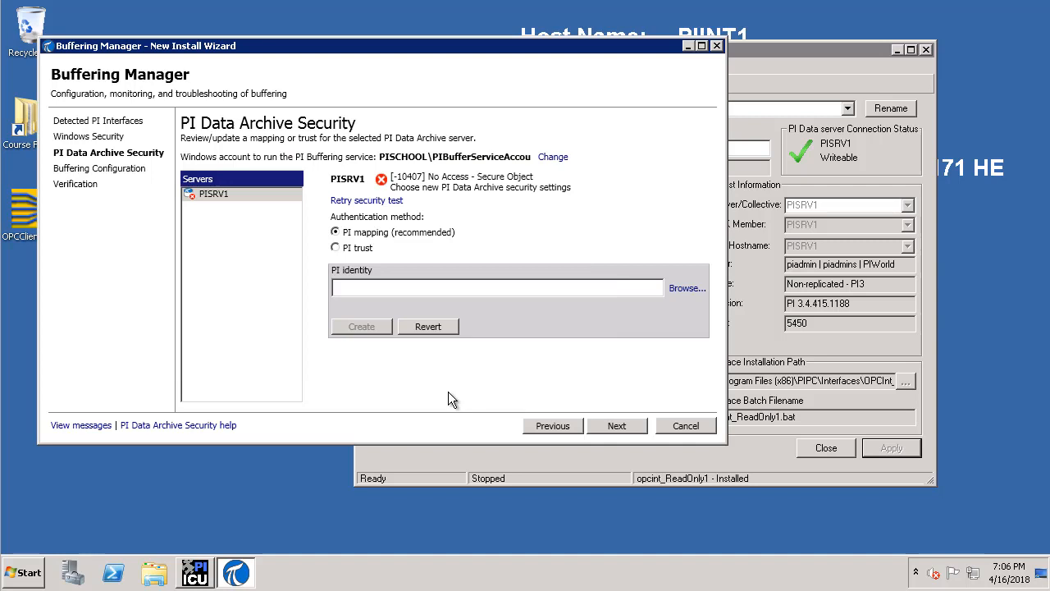
{"action": "type", "text": "PIInterfaces_PIBufss"}
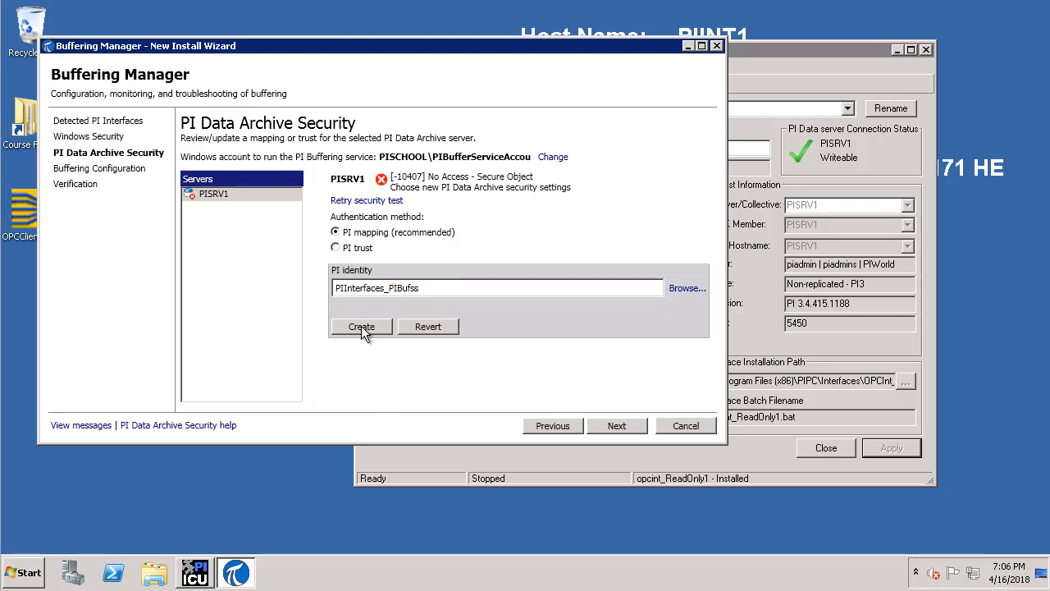
{"action": "left_click", "coordinate": [360, 326]}
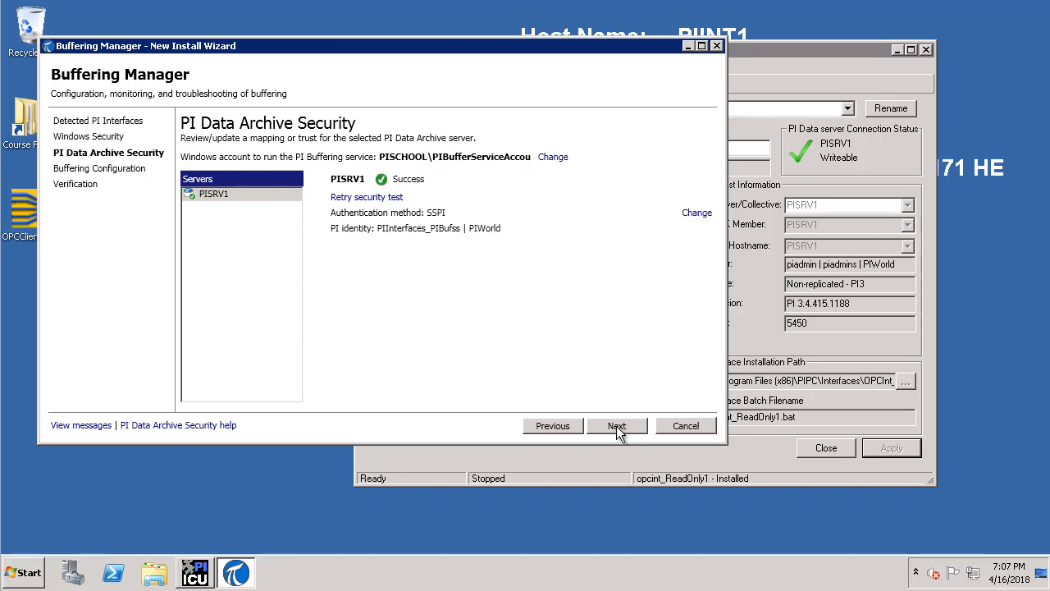
Keep the default buffer location, pass verification and finish the Buffering Manager wizard.
{"action": "left_click", "coordinate": [617, 425]}
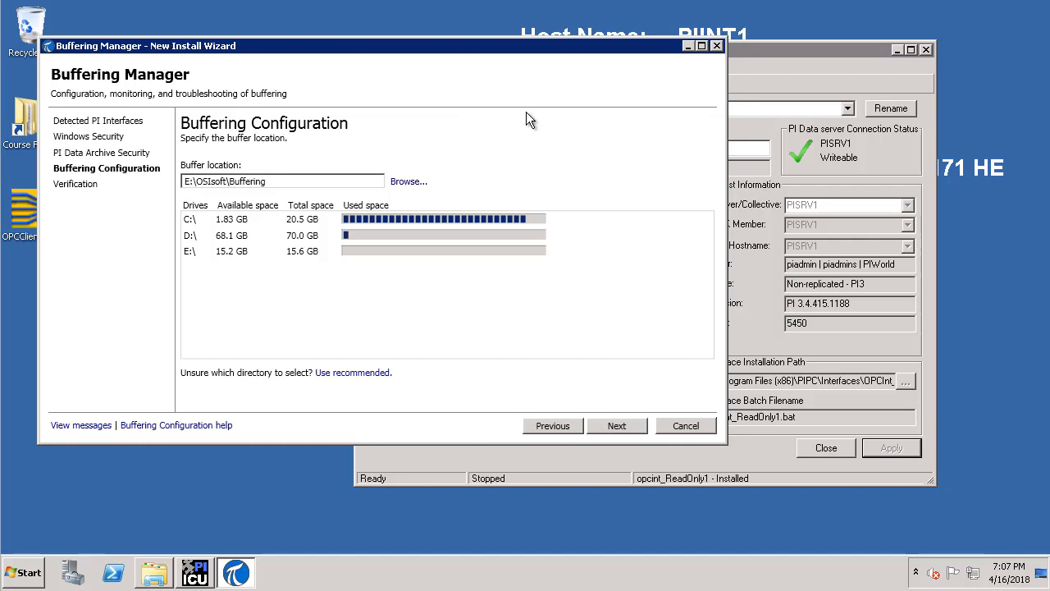
{"action": "mouse_move", "coordinate": [566, 313]}
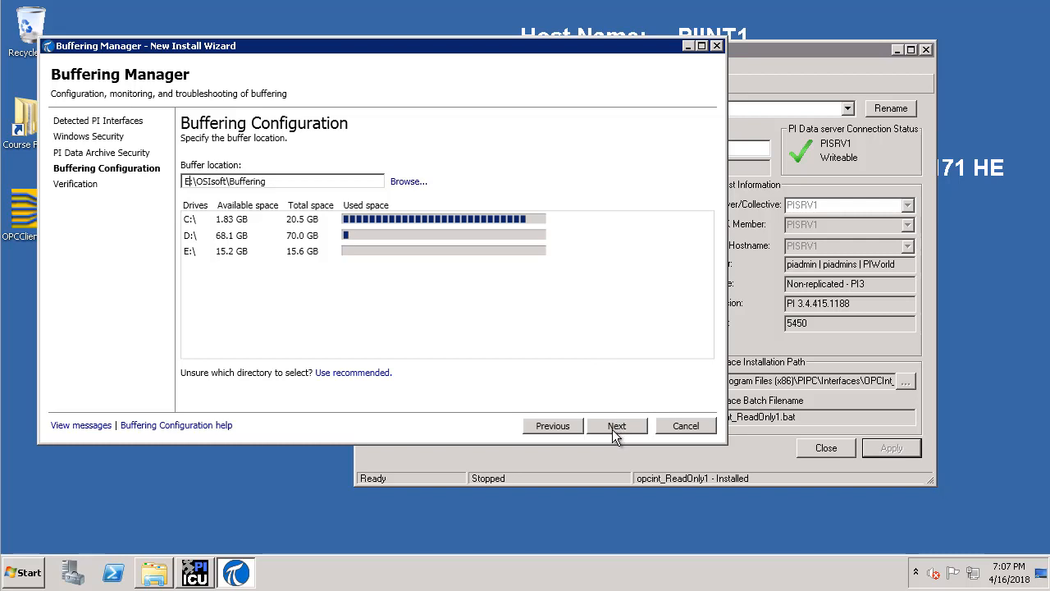
{"action": "left_click", "coordinate": [617, 427]}
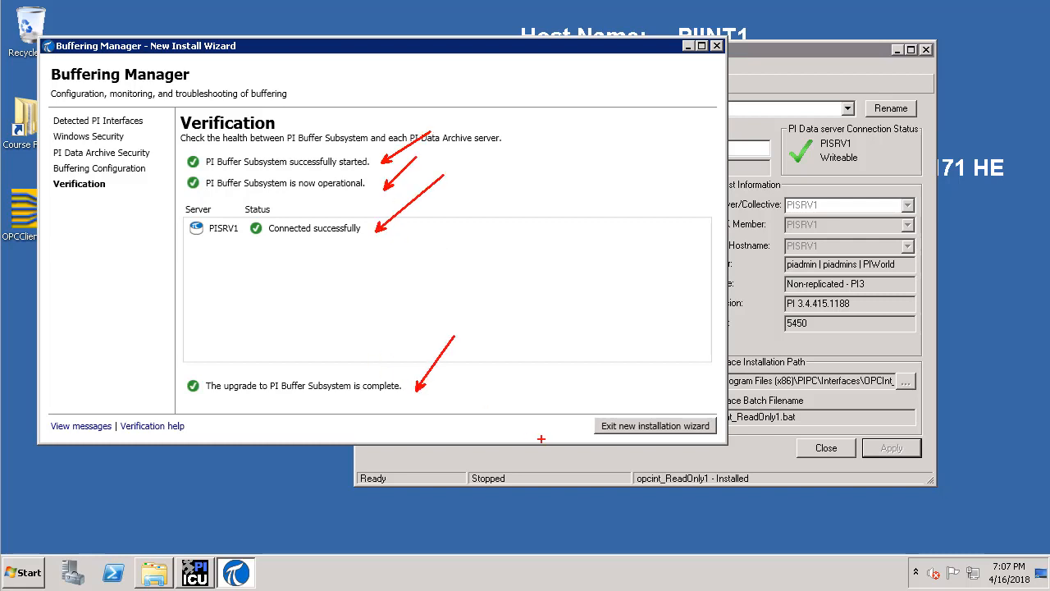
{"action": "mouse_move", "coordinate": [597, 426]}
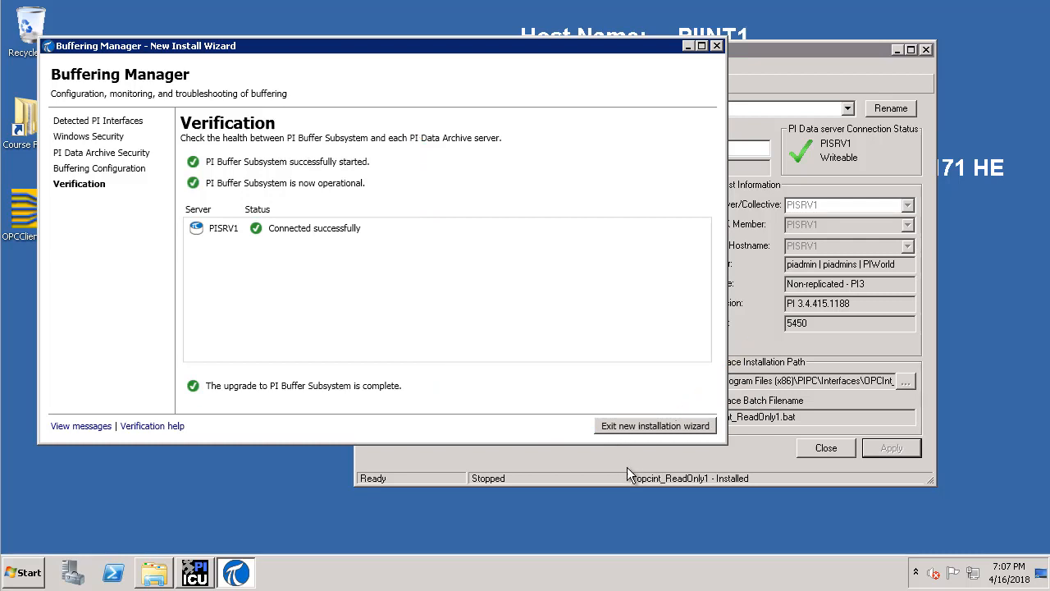
{"action": "left_click", "coordinate": [655, 426]}
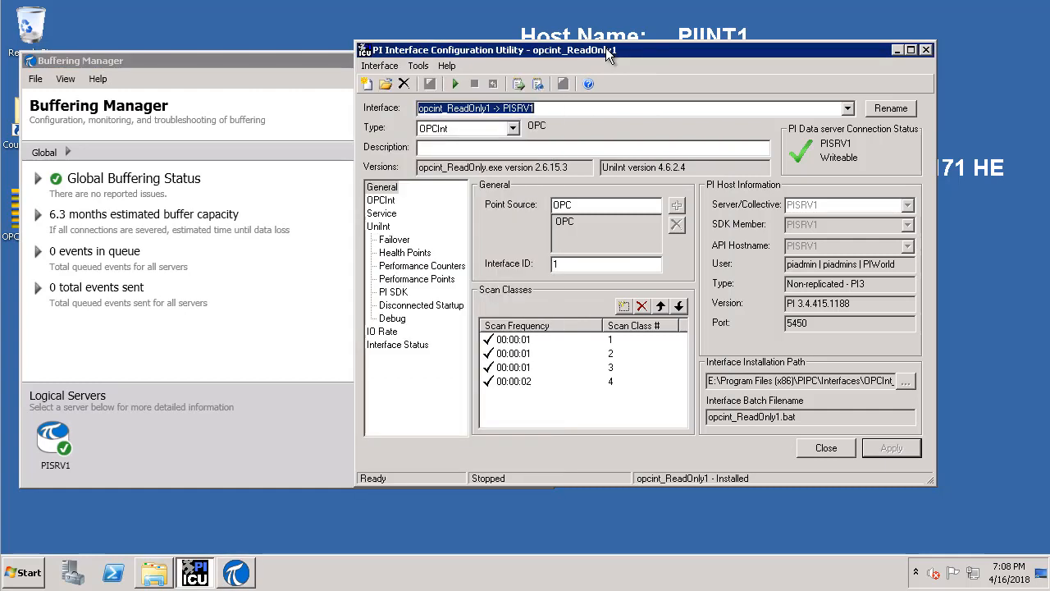
{"action": "mouse_move", "coordinate": [607, 62]}
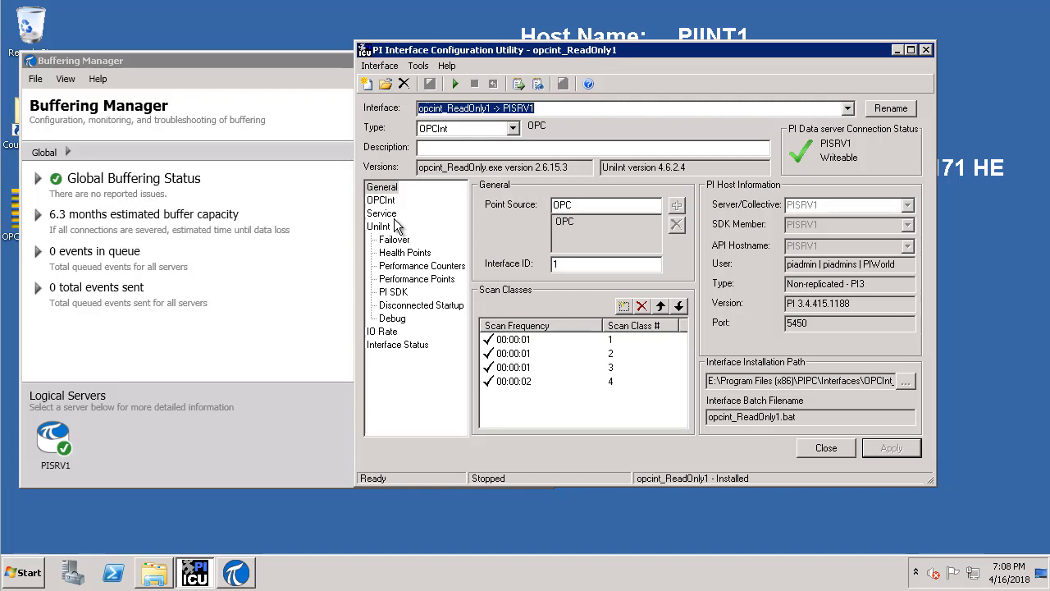
On the Service page, accept adding PIBufss as a dependency of the interface service.
{"action": "left_click", "coordinate": [380, 214]}
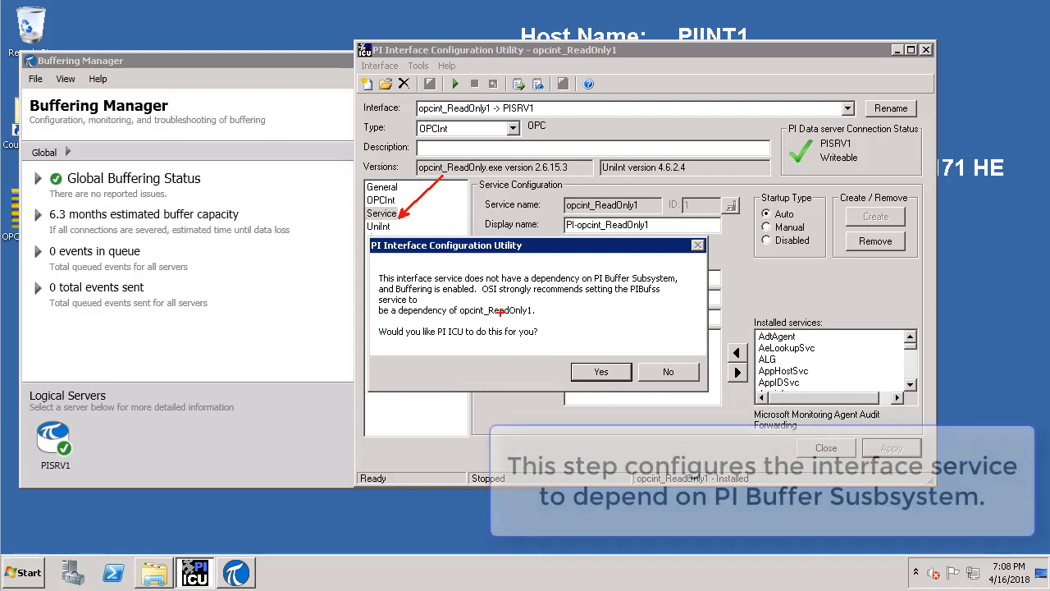
{"action": "mouse_move", "coordinate": [601, 371]}
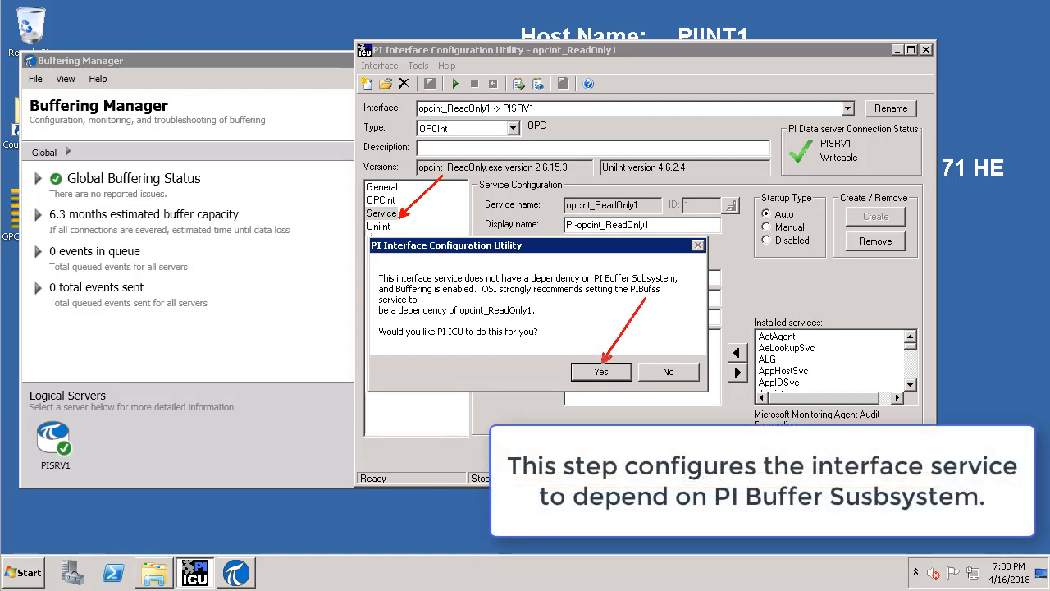
{"action": "mouse_move", "coordinate": [564, 256]}
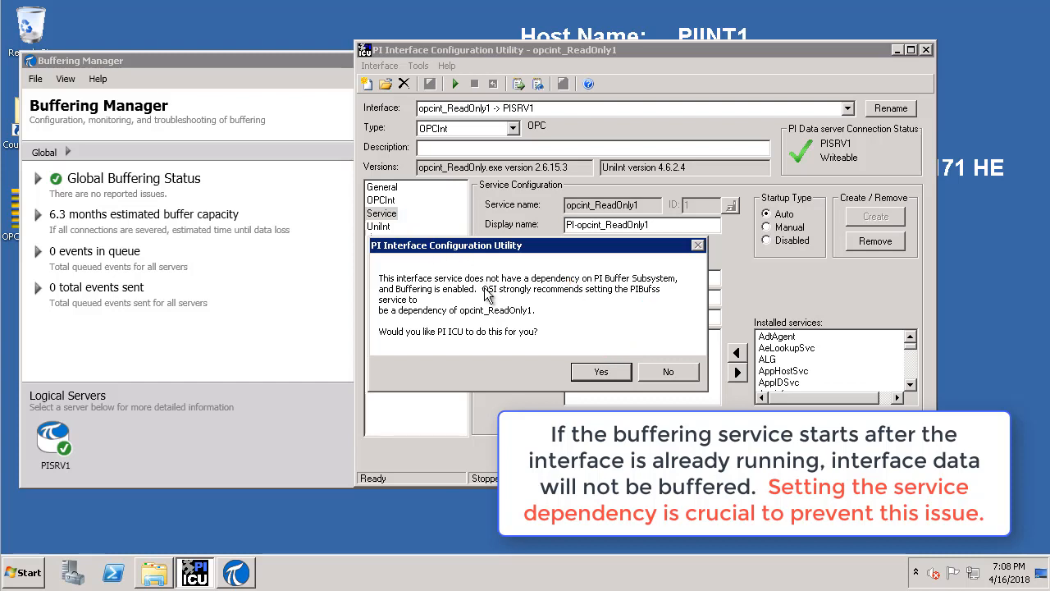
{"action": "left_click", "coordinate": [601, 371]}
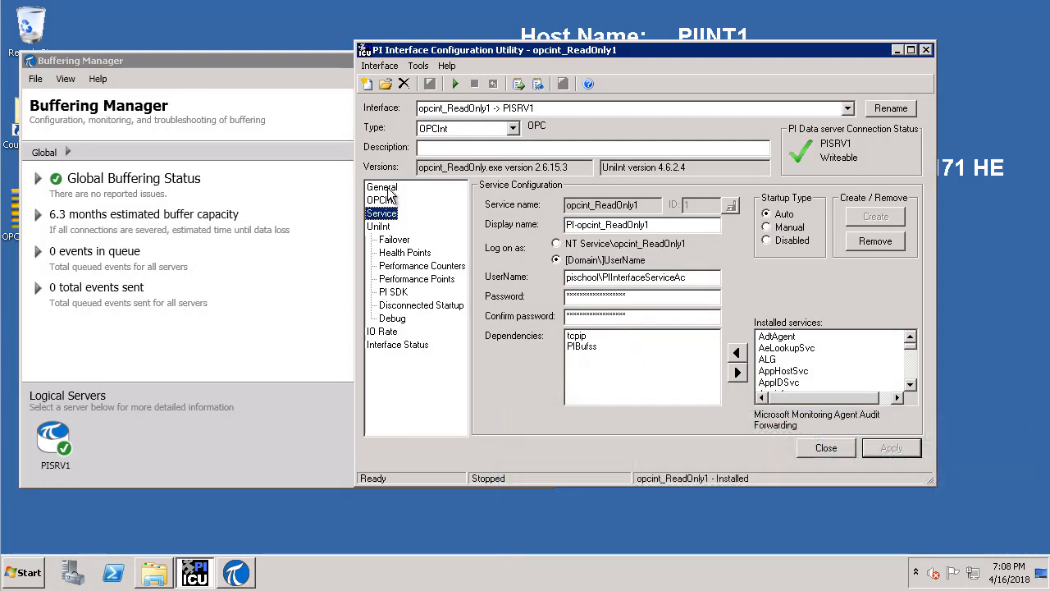
Return to the General page and view the PI message log continuously.
{"action": "left_click", "coordinate": [380, 187]}
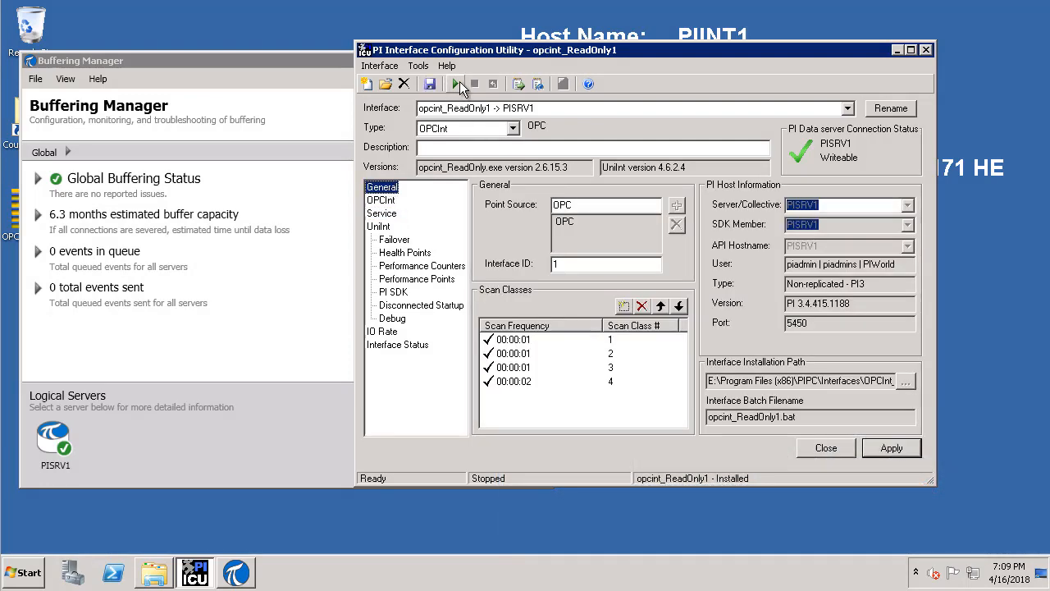
{"action": "mouse_move", "coordinate": [538, 84]}
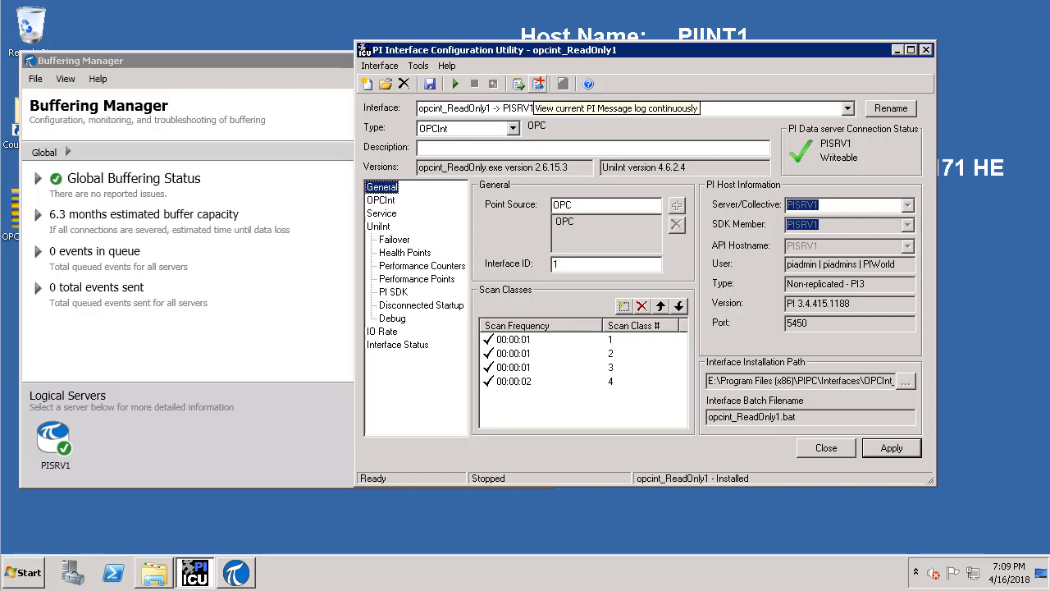
{"action": "left_click", "coordinate": [535, 84]}
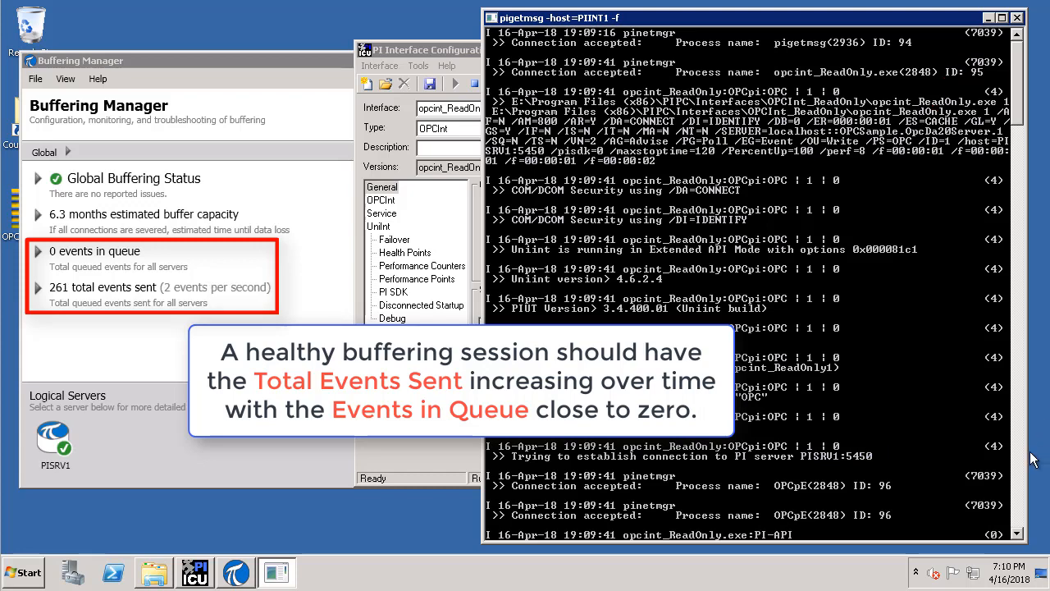
{"action": "mouse_move", "coordinate": [1019, 556]}
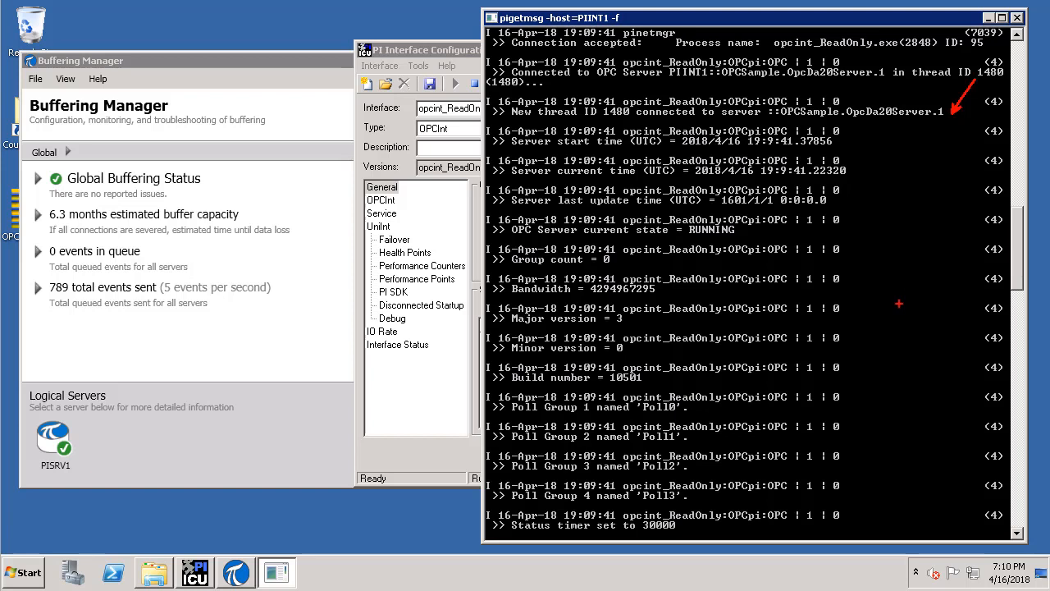
{"action": "mouse_move", "coordinate": [240, 346]}
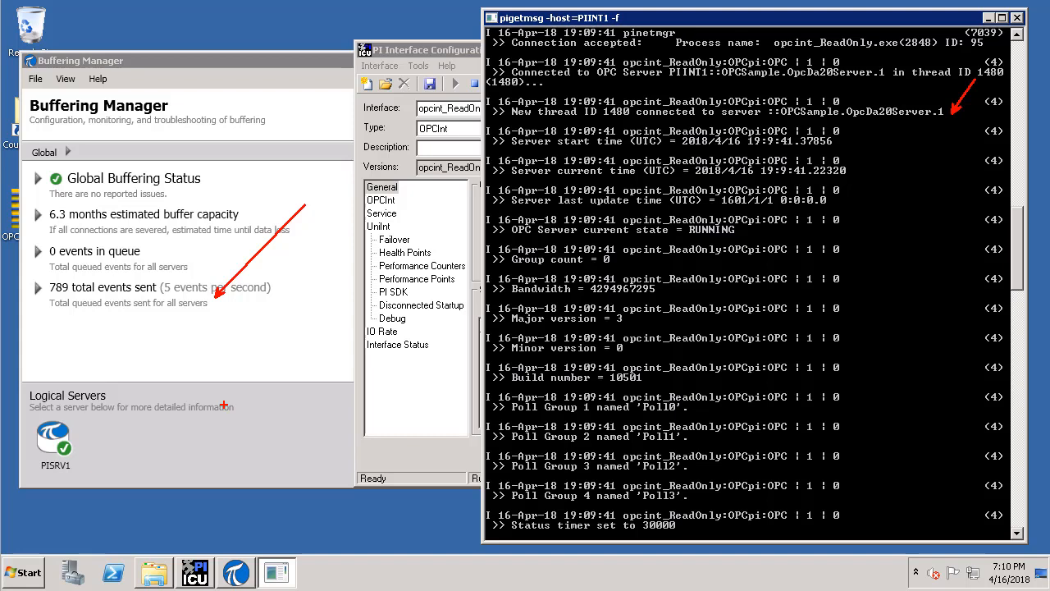
{"action": "mouse_move", "coordinate": [228, 412]}
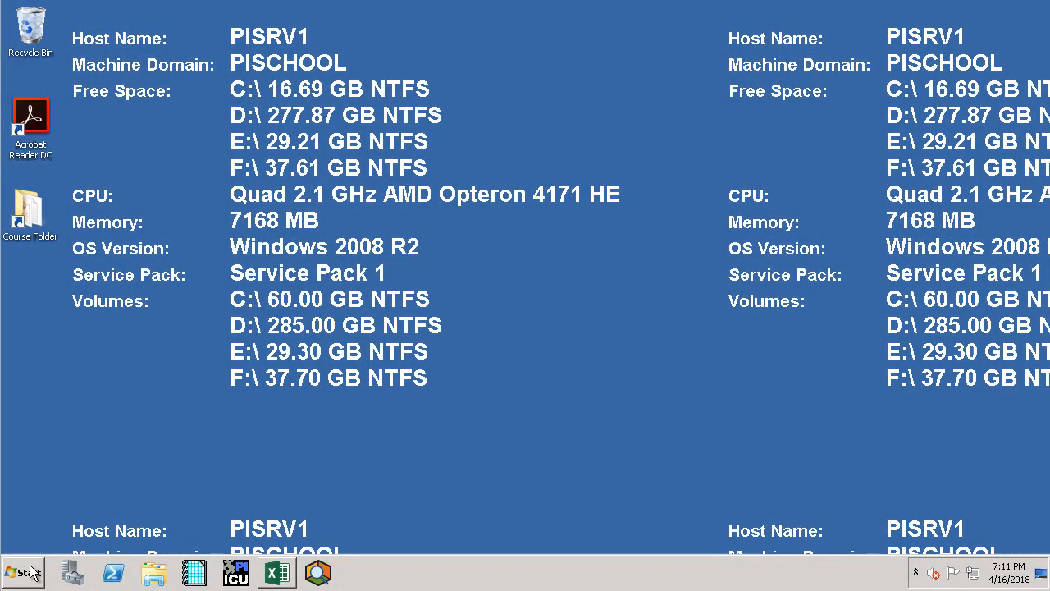
Launch PI System Management Tools from the PI System program group and expand its Data group.
{"action": "left_click", "coordinate": [23, 574]}
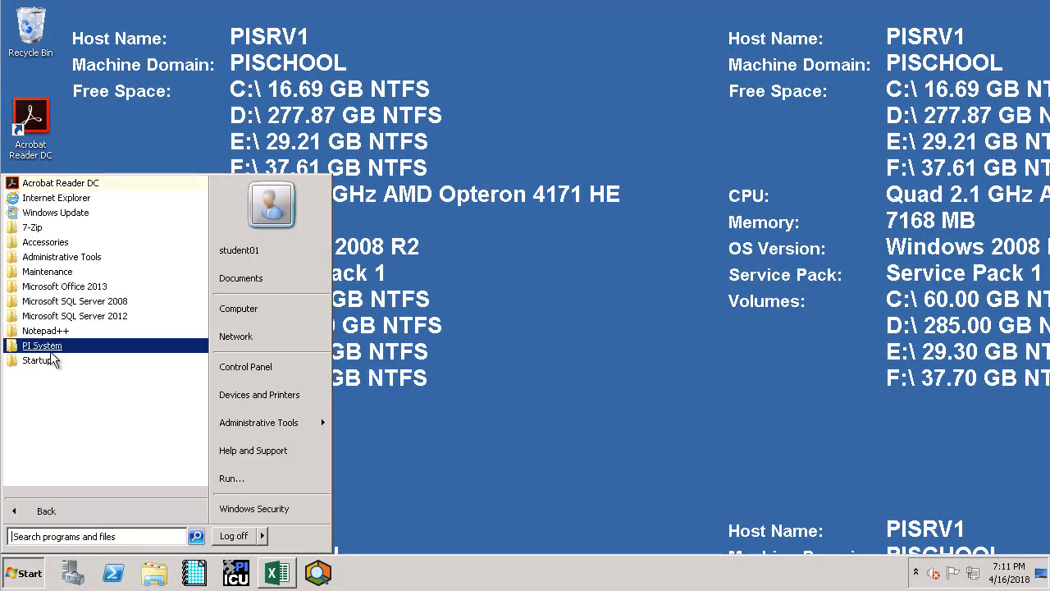
{"action": "left_click", "coordinate": [42, 344]}
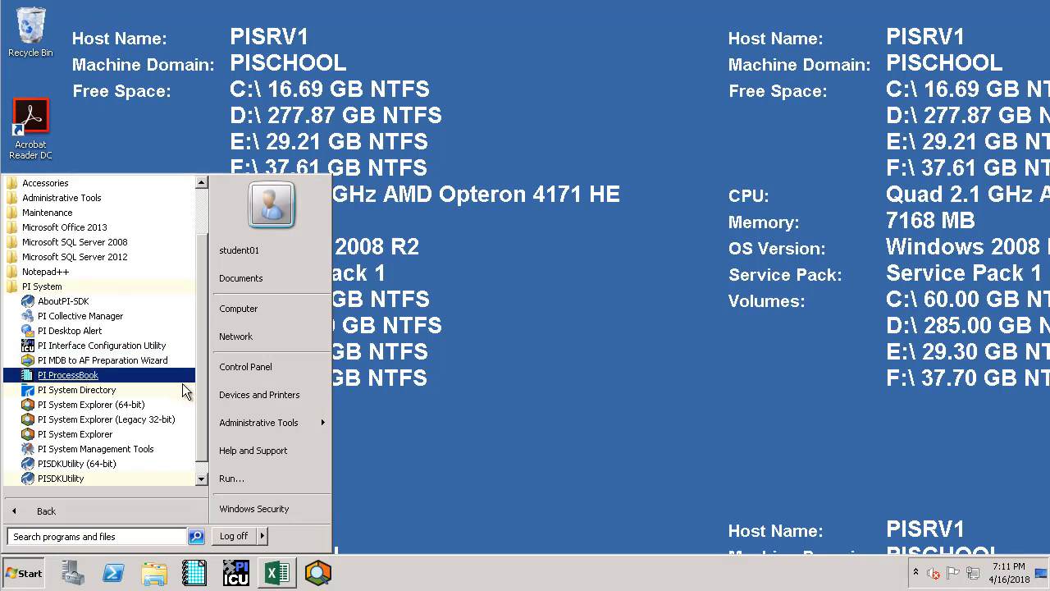
{"action": "mouse_move", "coordinate": [95, 449]}
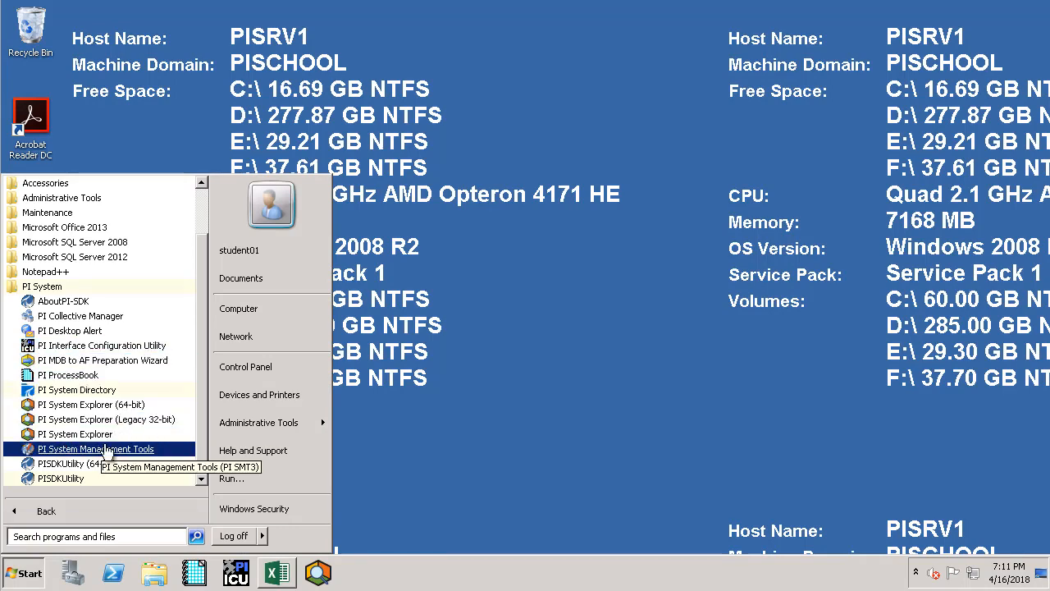
{"action": "left_click", "coordinate": [95, 449]}
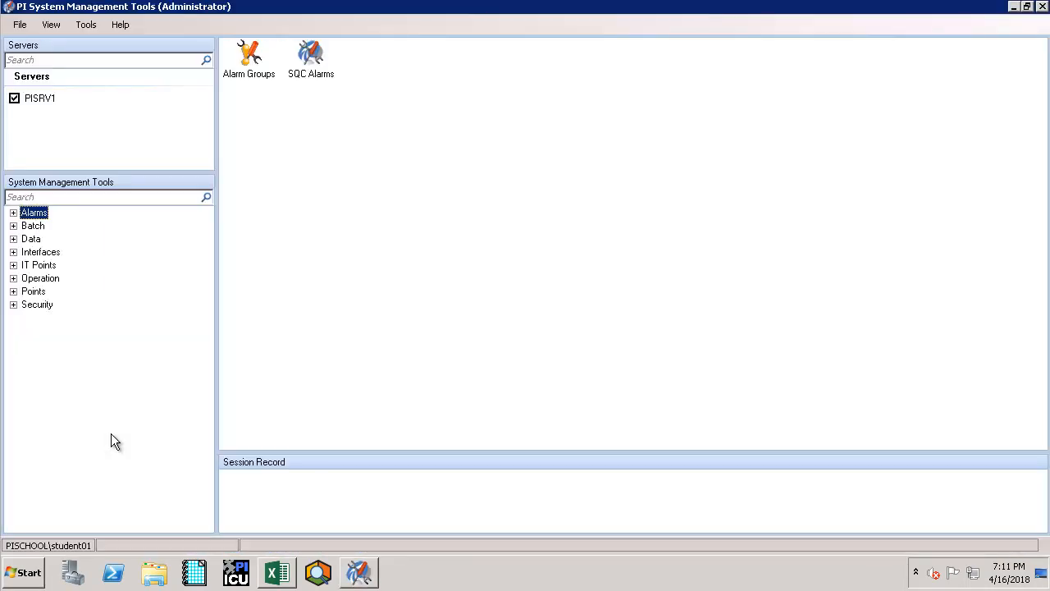
{"action": "mouse_move", "coordinate": [42, 127]}
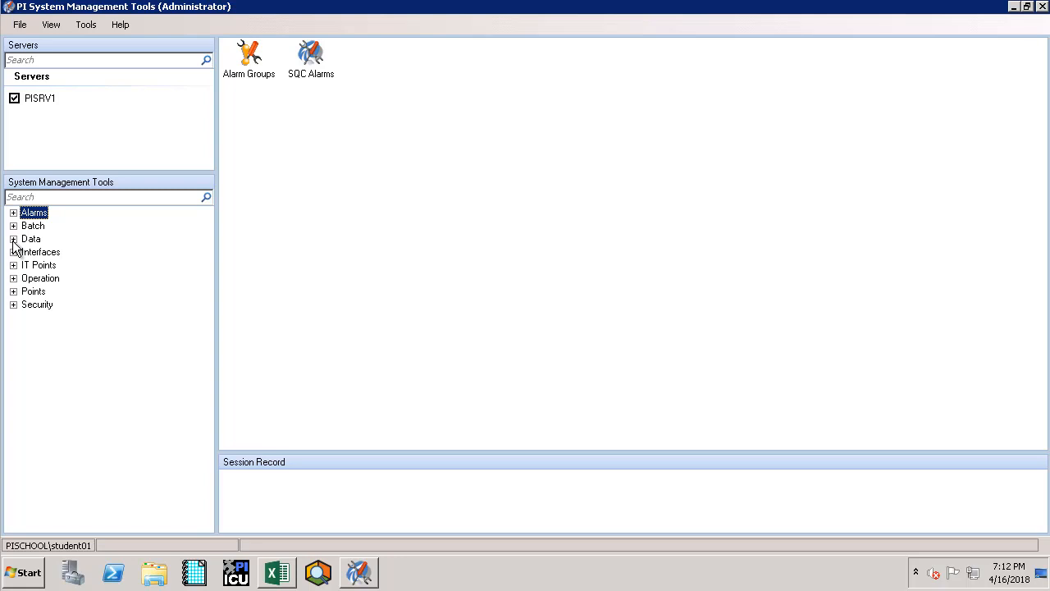
{"action": "left_click", "coordinate": [13, 239]}
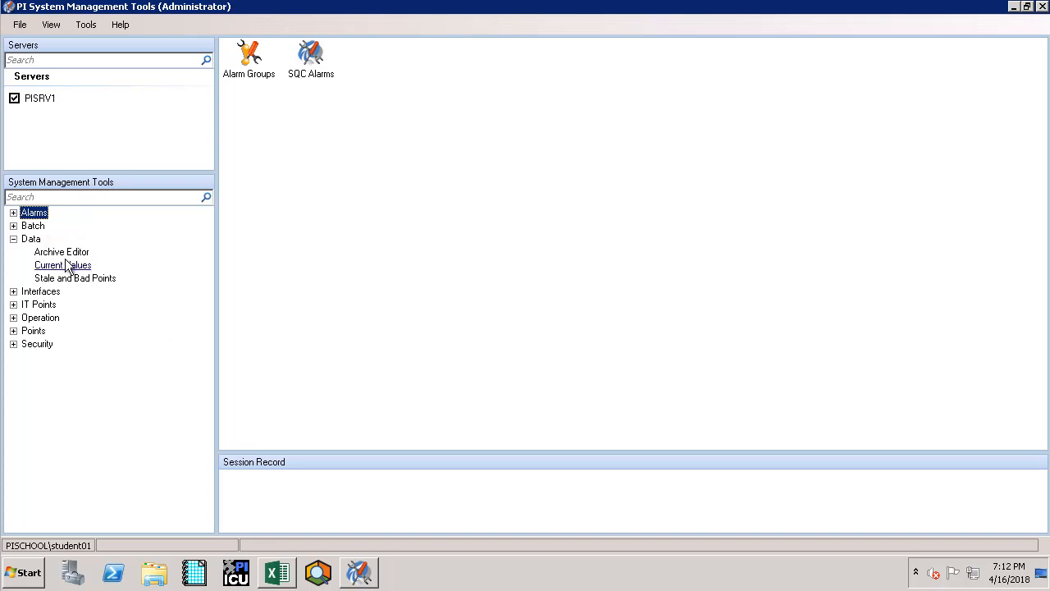
In Current Values, search for tags with point source OPC, listing 30 pump tags.
{"action": "left_click", "coordinate": [62, 264]}
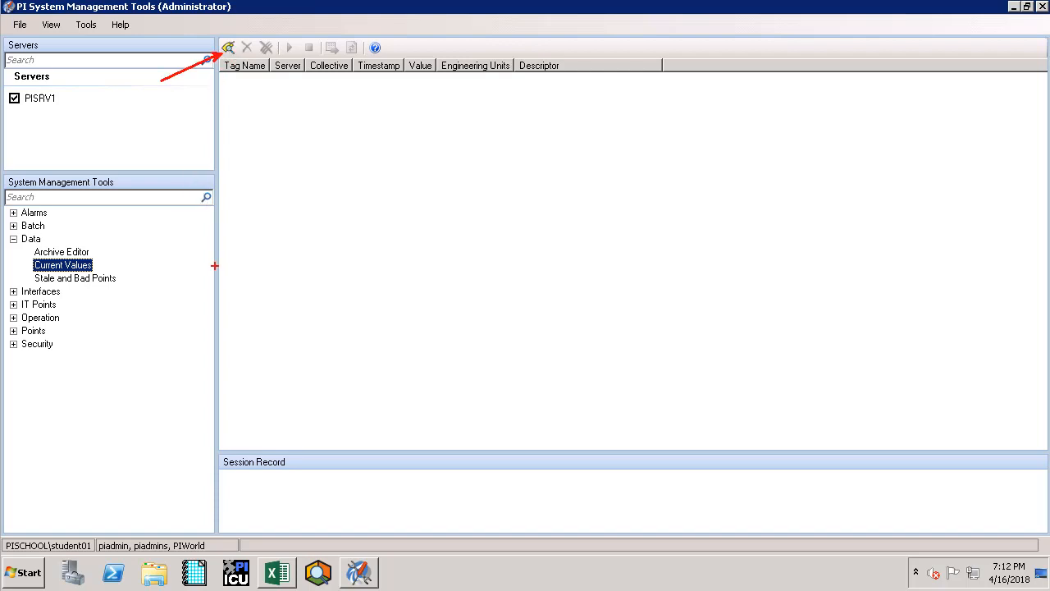
{"action": "left_click", "coordinate": [228, 46]}
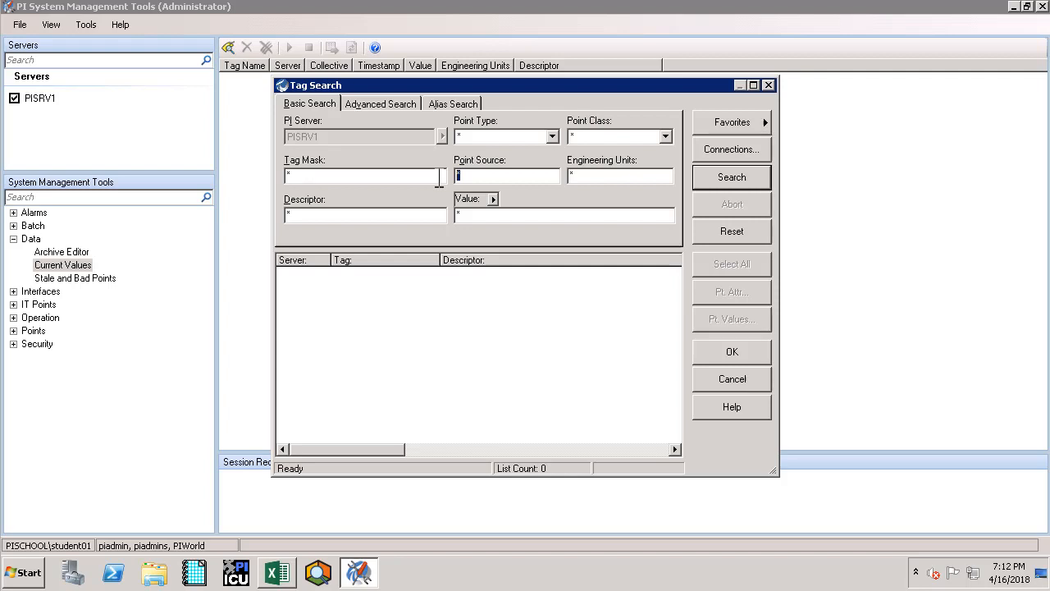
{"action": "type", "text": "OPC"}
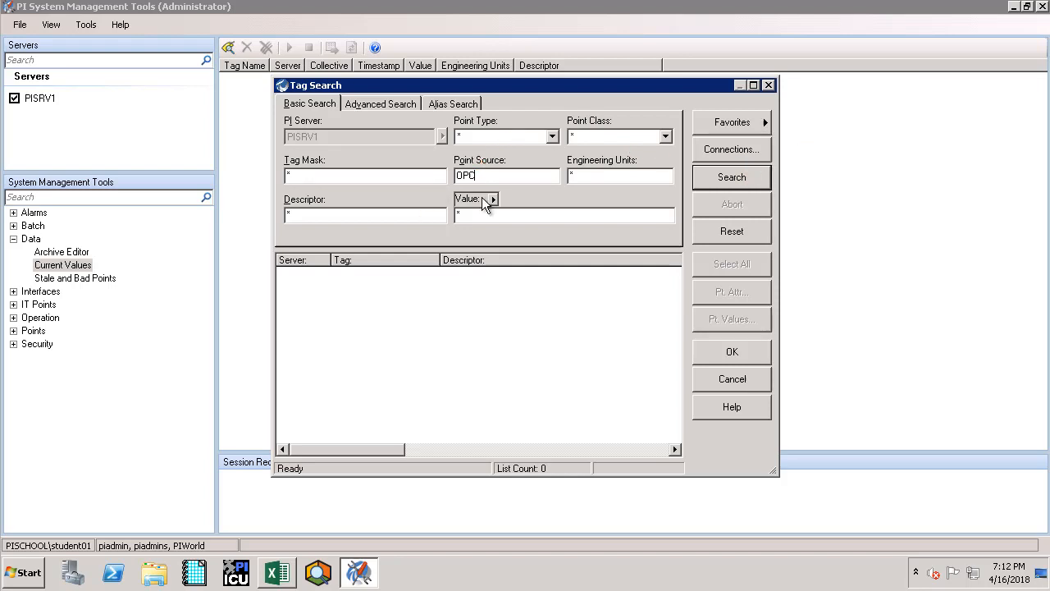
{"action": "left_click", "coordinate": [732, 178]}
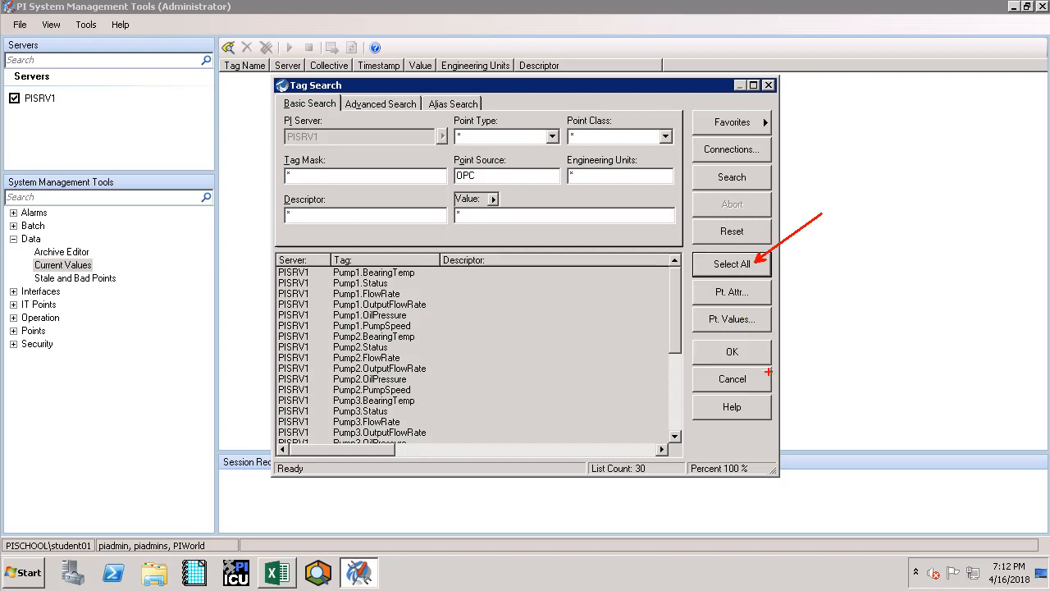
Add all found OPC pump tags and start live updating of their current values.
{"action": "left_click", "coordinate": [732, 351]}
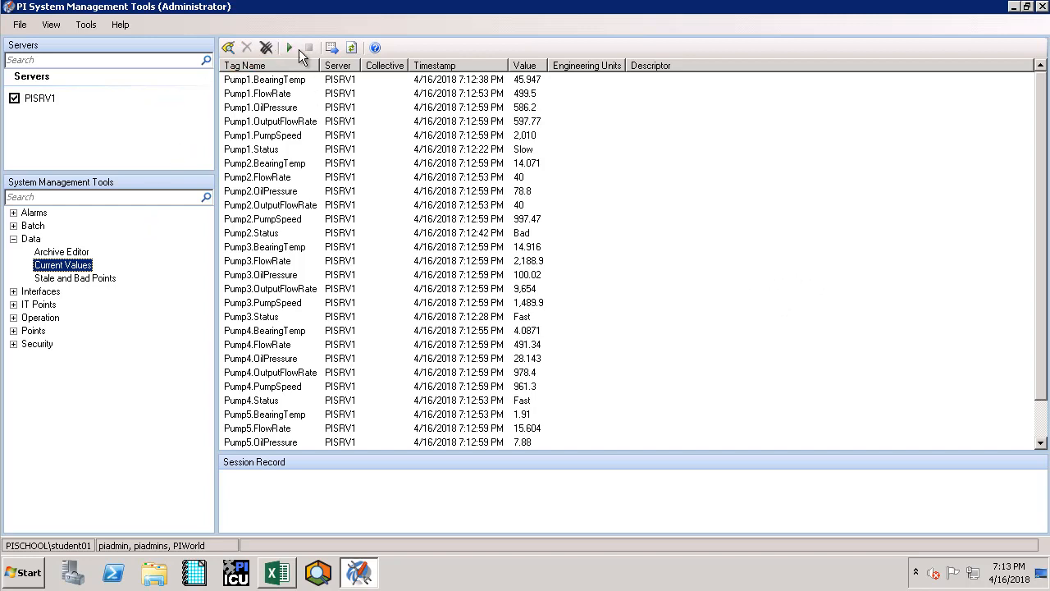
{"action": "left_click", "coordinate": [289, 46]}
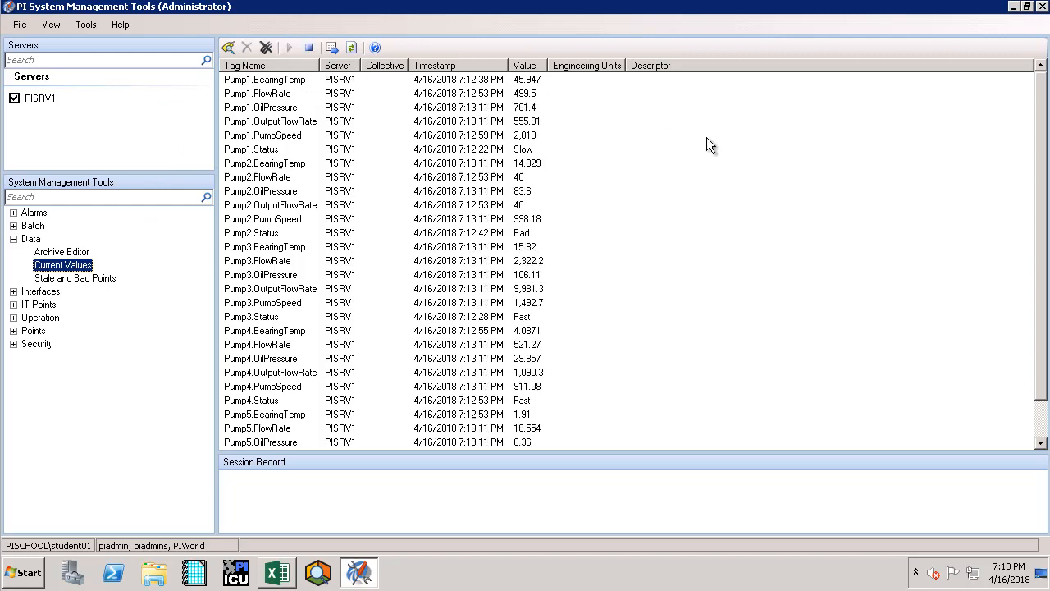